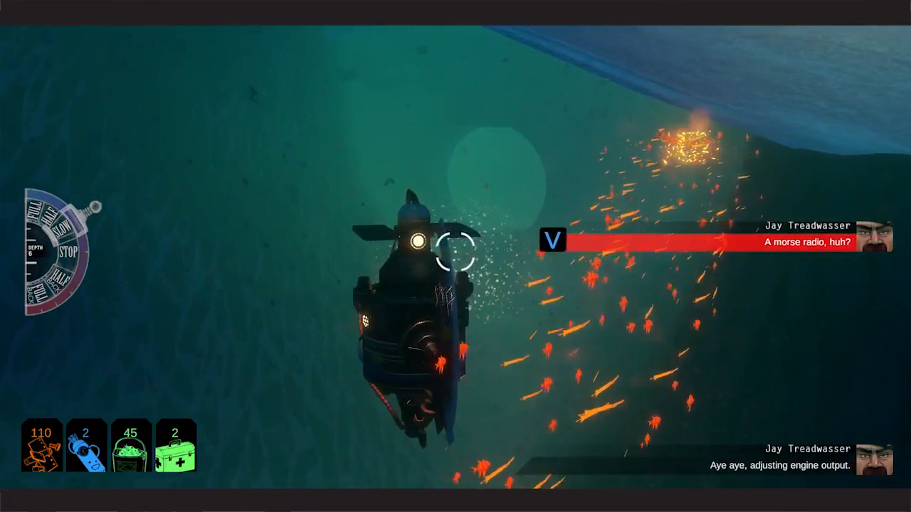
Resume the voyage after pausing and start a conversation with the helm officer in the interior view.
key(Escape)
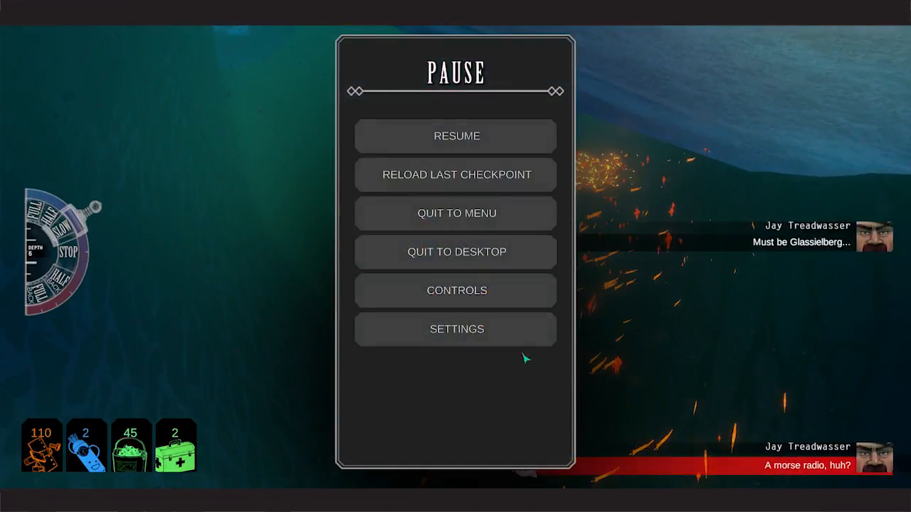
click(456, 136)
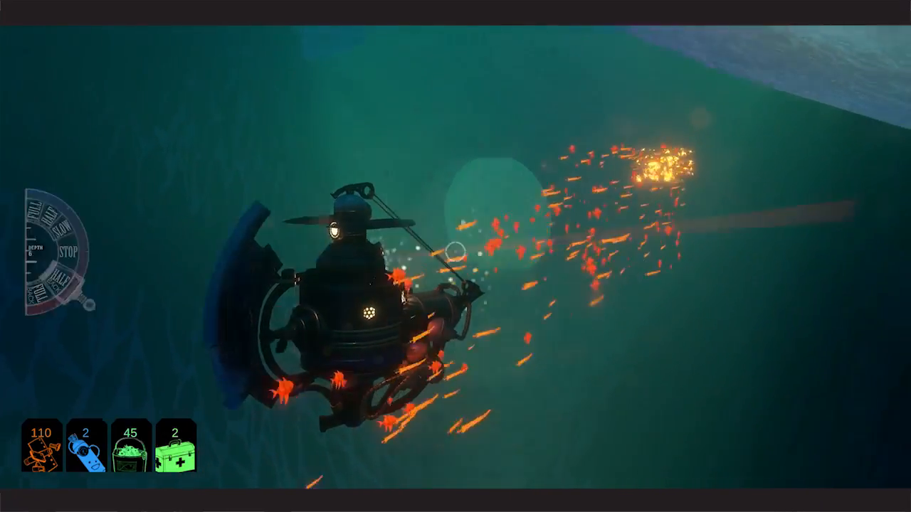
key(v)
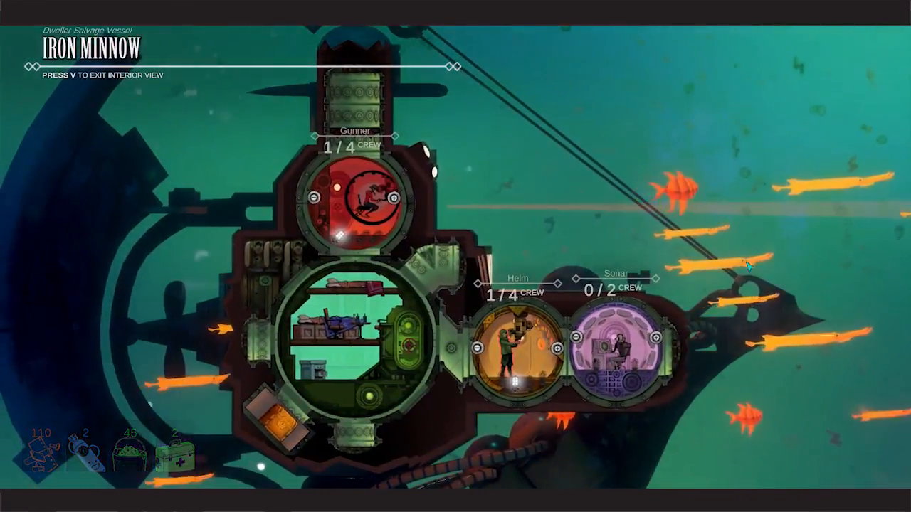
click(515, 356)
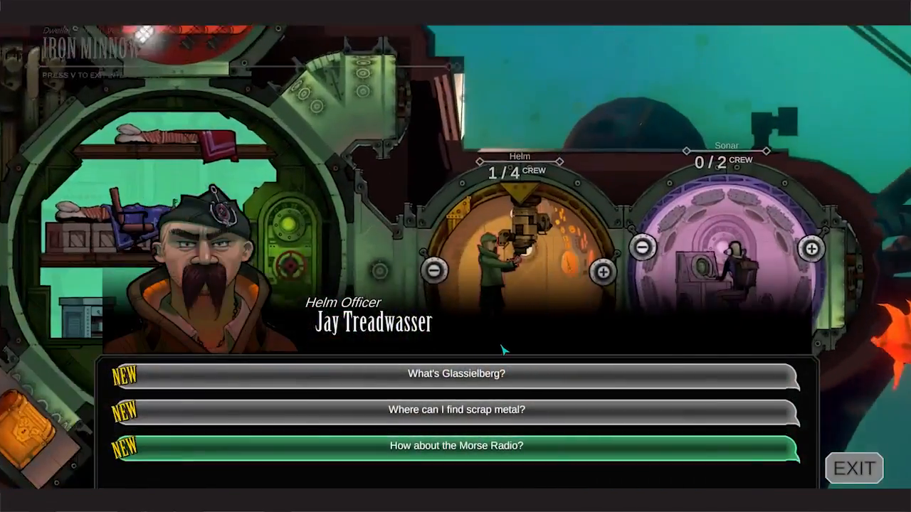
Ask the helm officer 'What's Glassielberg?' and hear out the full reply.
click(455, 446)
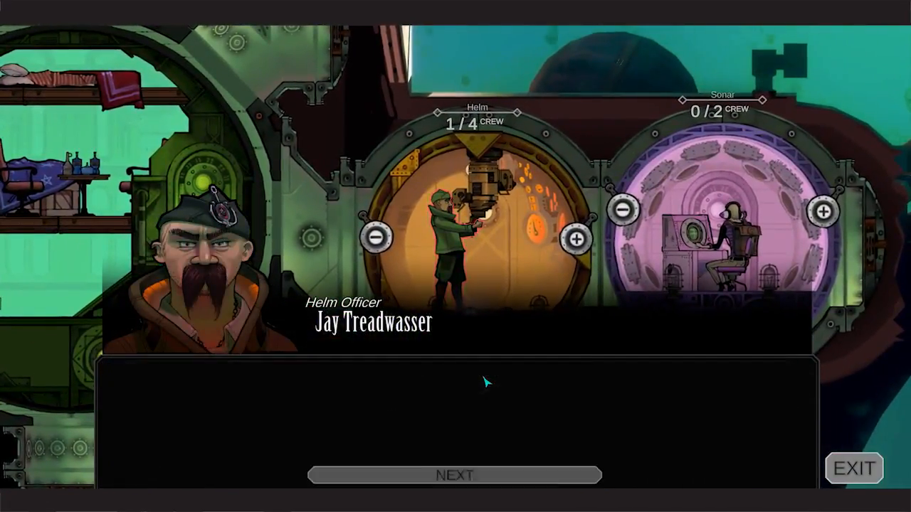
click(454, 475)
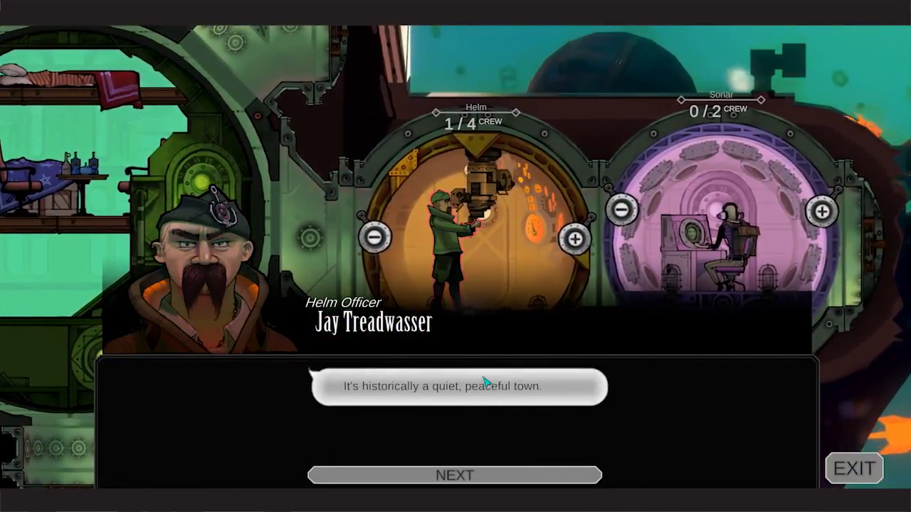
click(454, 475)
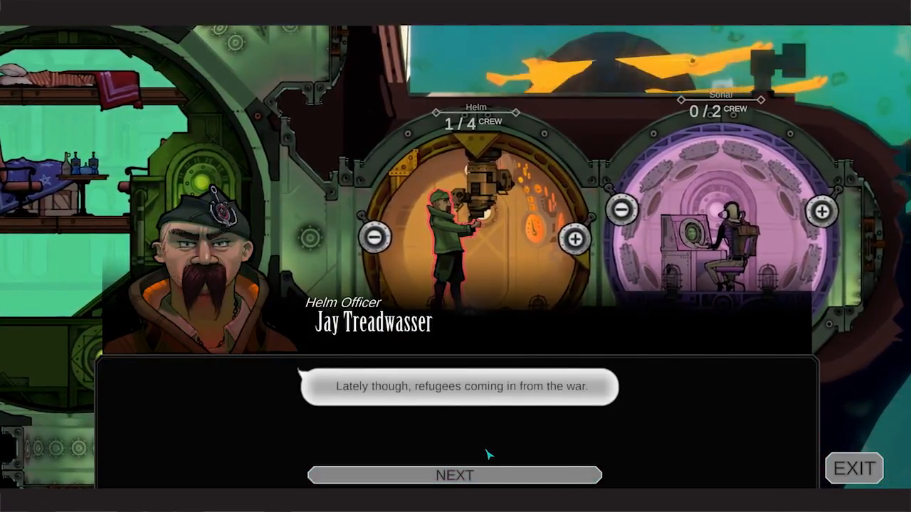
click(454, 476)
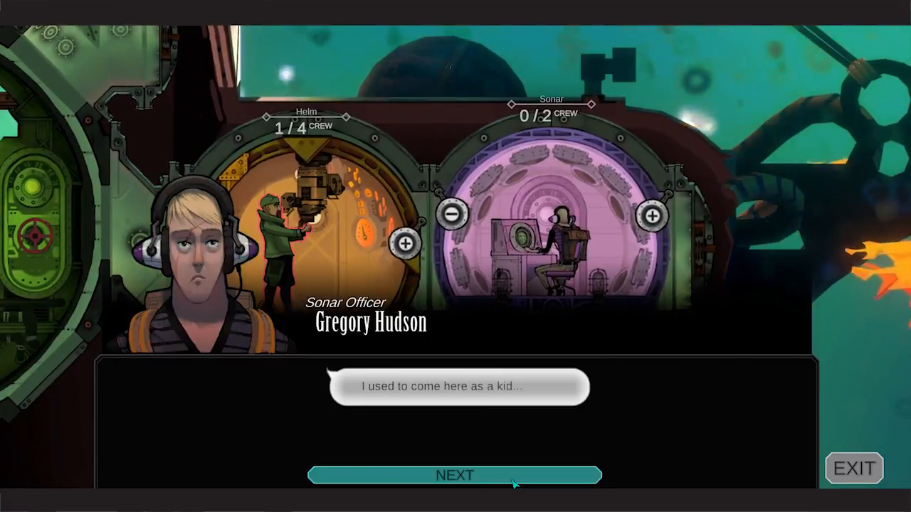
click(455, 475)
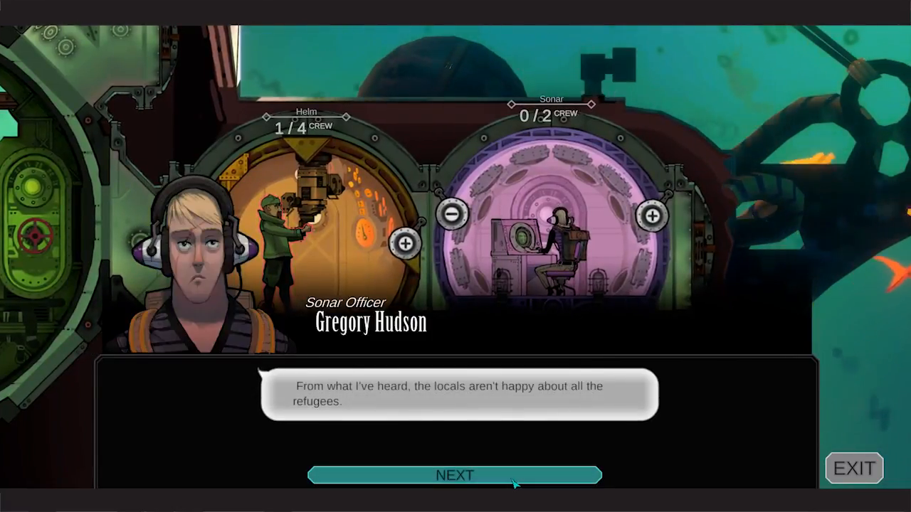
click(456, 475)
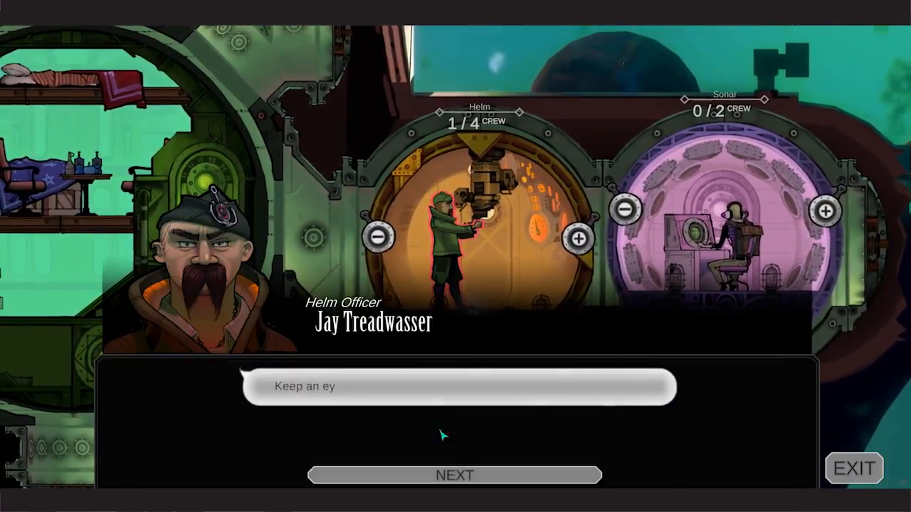
click(456, 475)
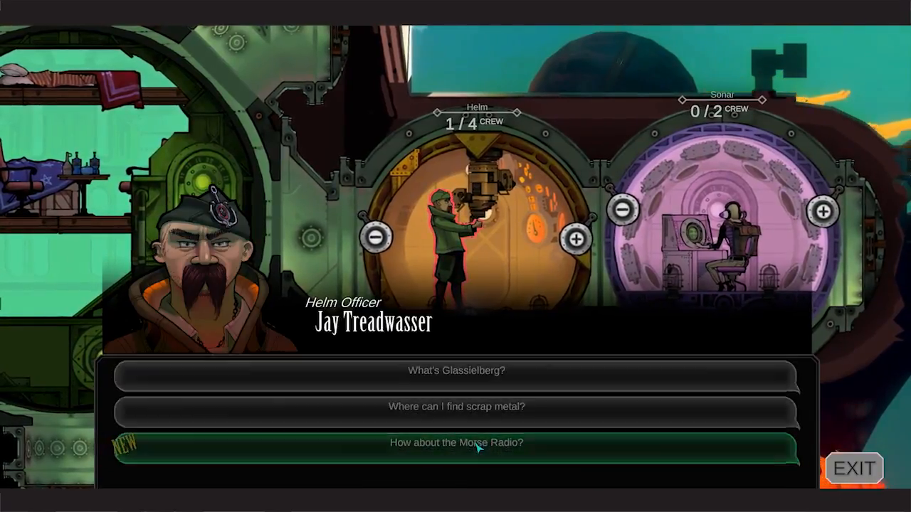
Ask 'How about the Morse Radio?' and learn it can be found at the Sonar and Communications guild.
click(455, 441)
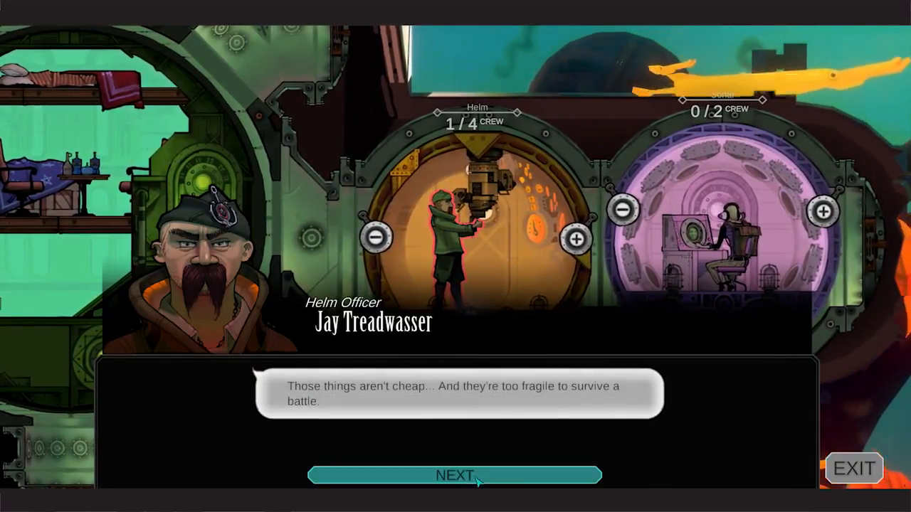
click(454, 475)
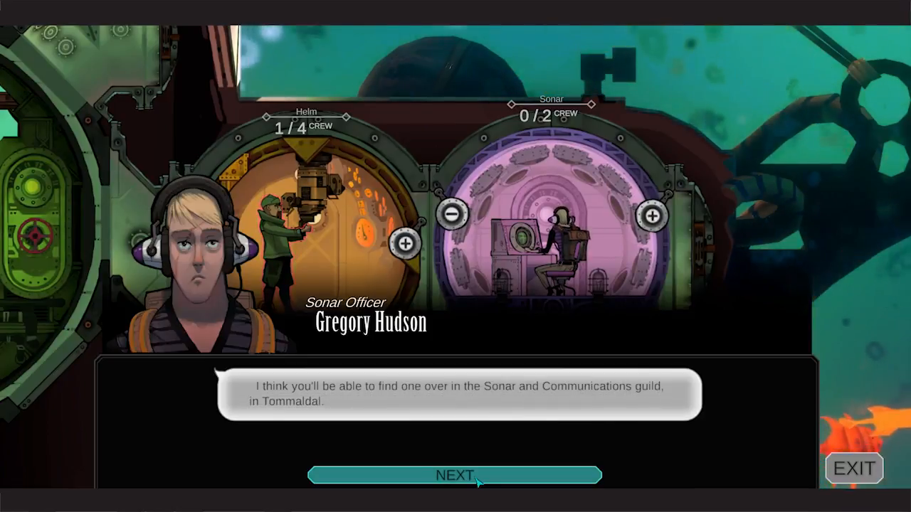
click(456, 475)
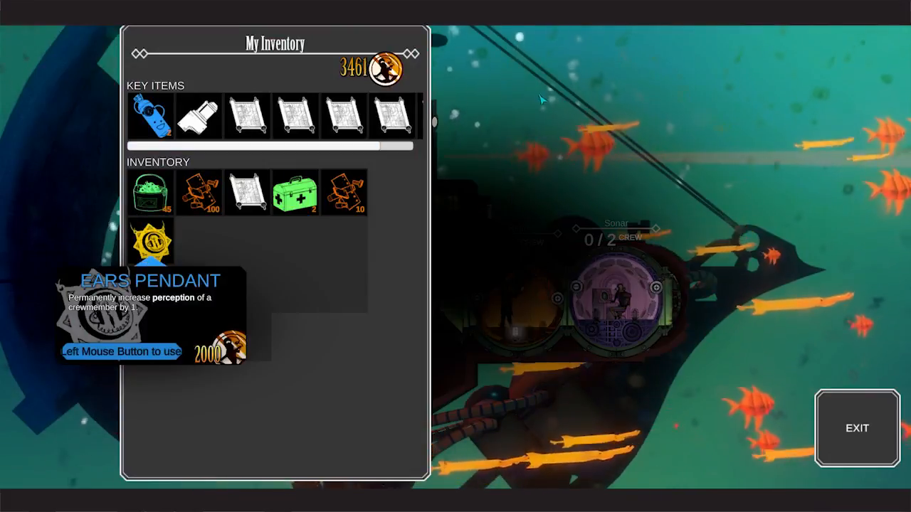
View My Inventory's key items and supplies from the interior view.
click(150, 242)
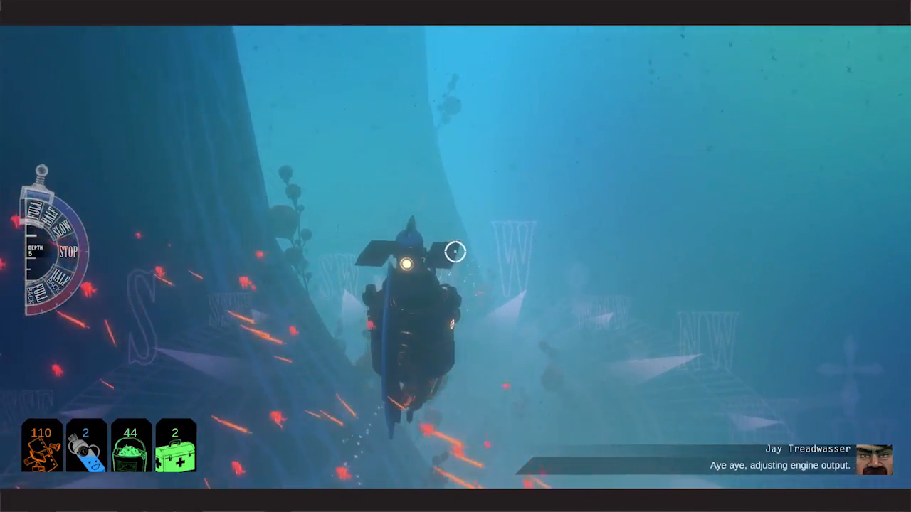
Bring up the Forgotten Fjords map at the compass-rose landmark.
key(m)
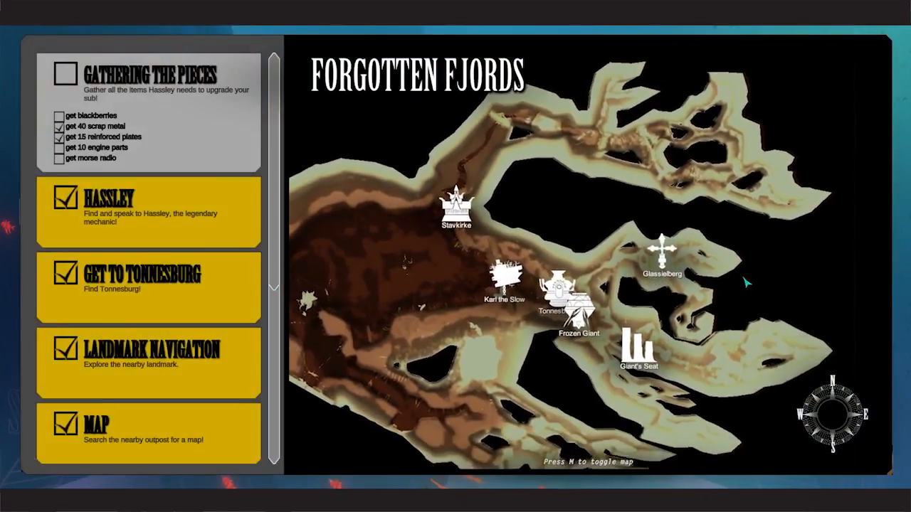
Close the fjord map and sail on until the Sonar Guild is announced.
key(m)
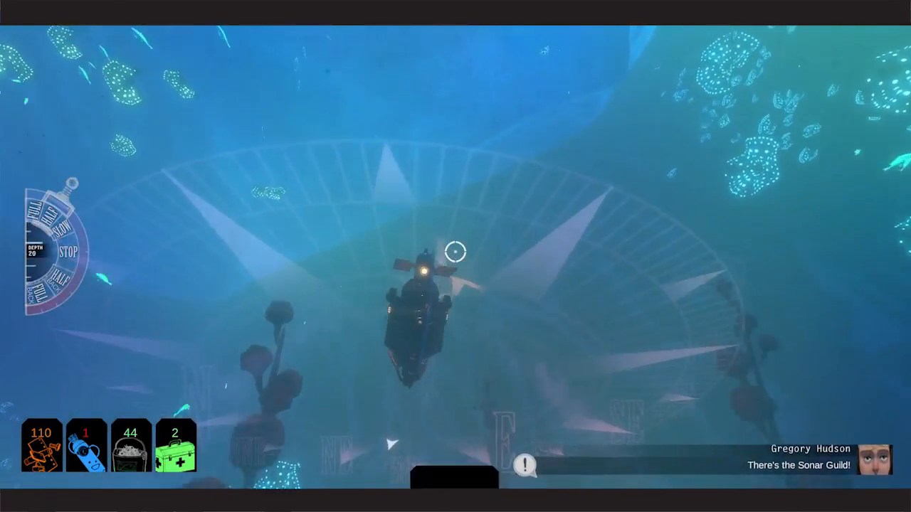
Briefly check the SoCom Guild marker on the map, then steer to the guild and dock.
key(m)
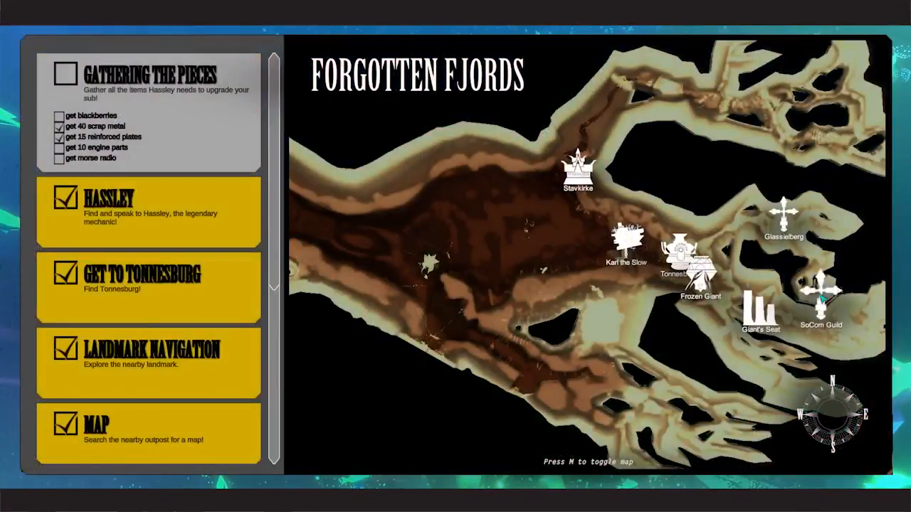
key(m)
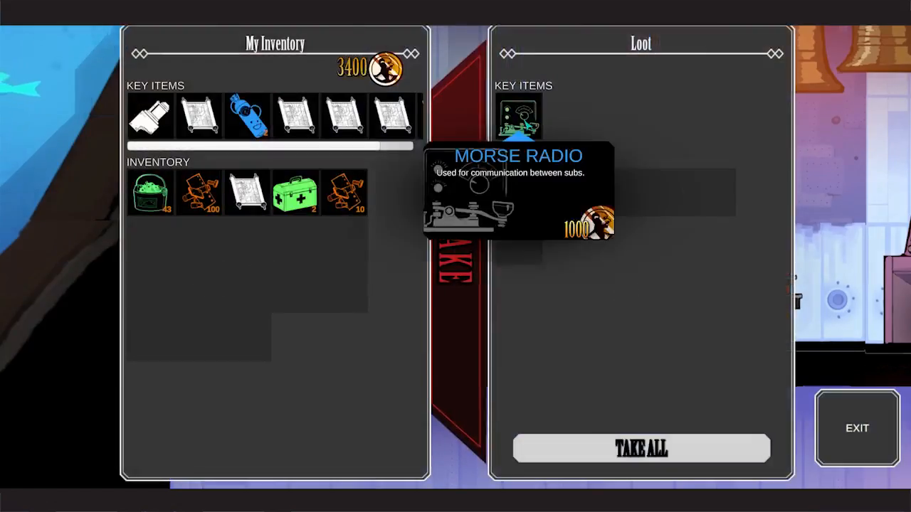
Move the Morse Radio from the guild loot into My Inventory and exit the loot panel.
click(518, 117)
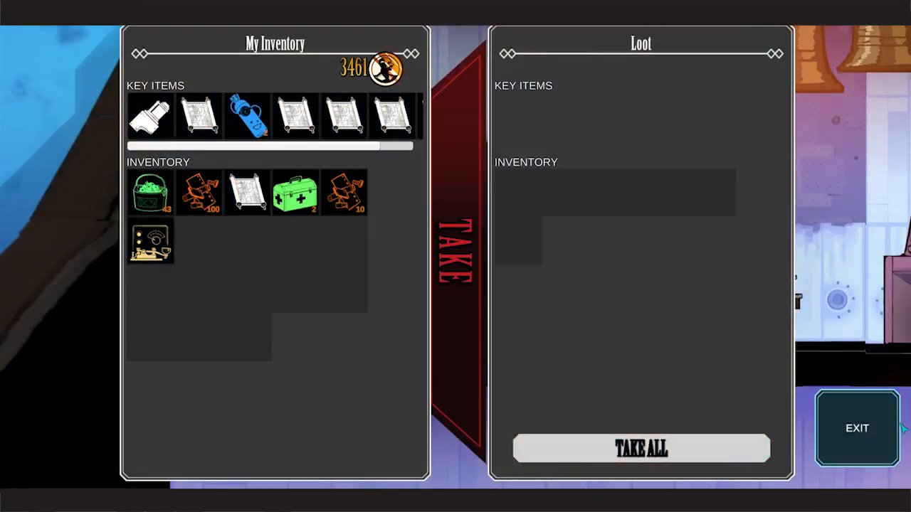
click(857, 427)
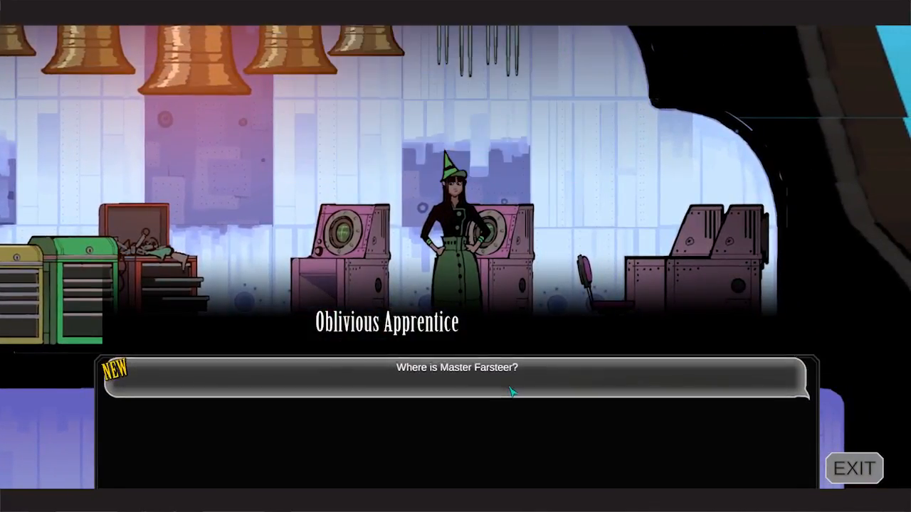
Ask where Master Farsteer is, then ask the sonar officer 'Who are you?' and follow her answer.
click(456, 367)
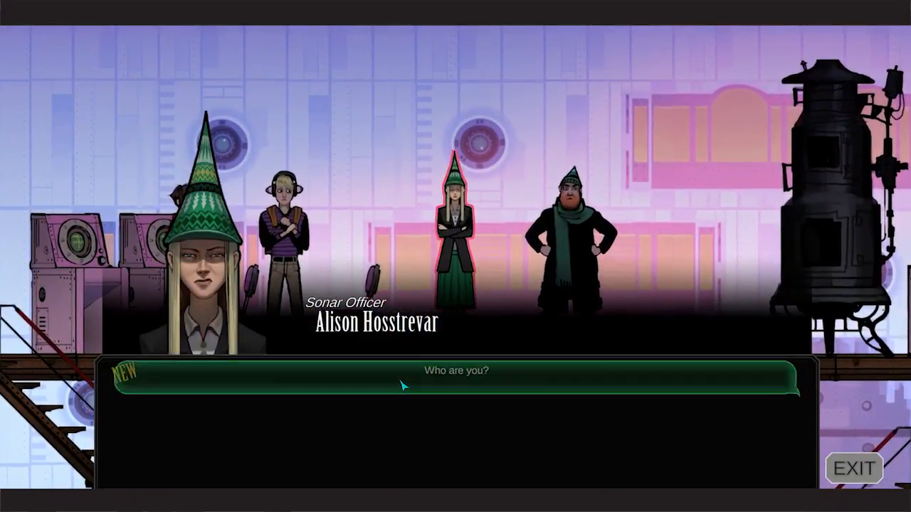
click(456, 370)
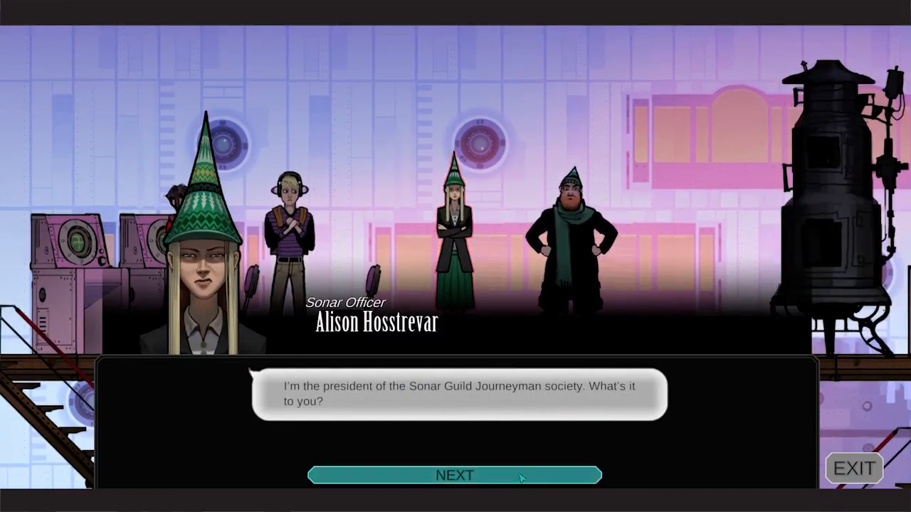
click(454, 476)
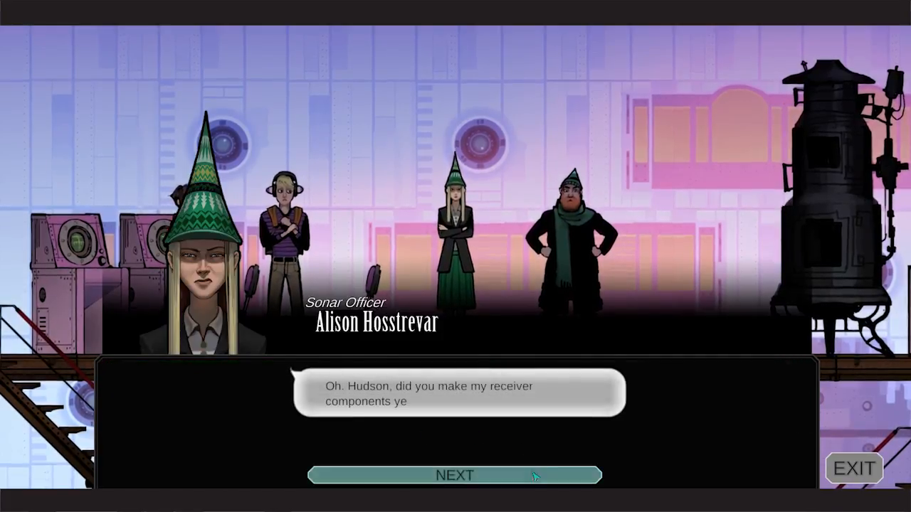
click(453, 475)
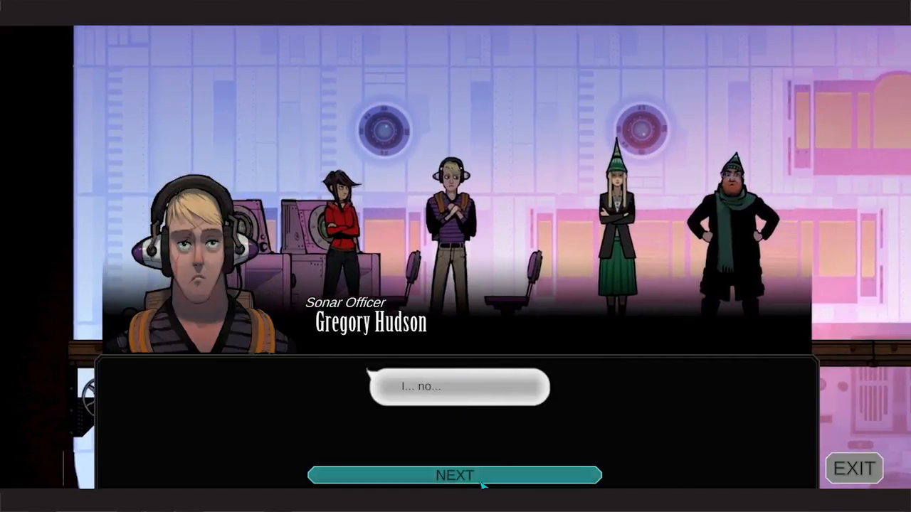
click(454, 476)
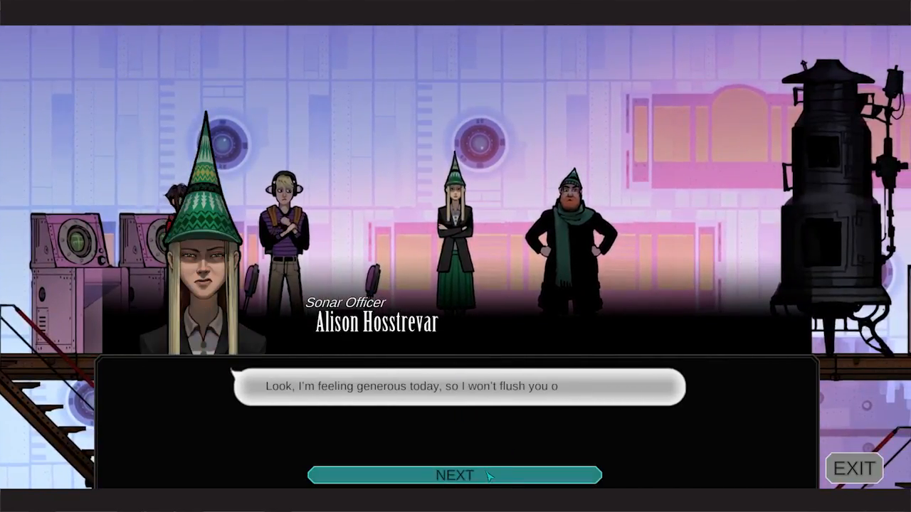
click(454, 475)
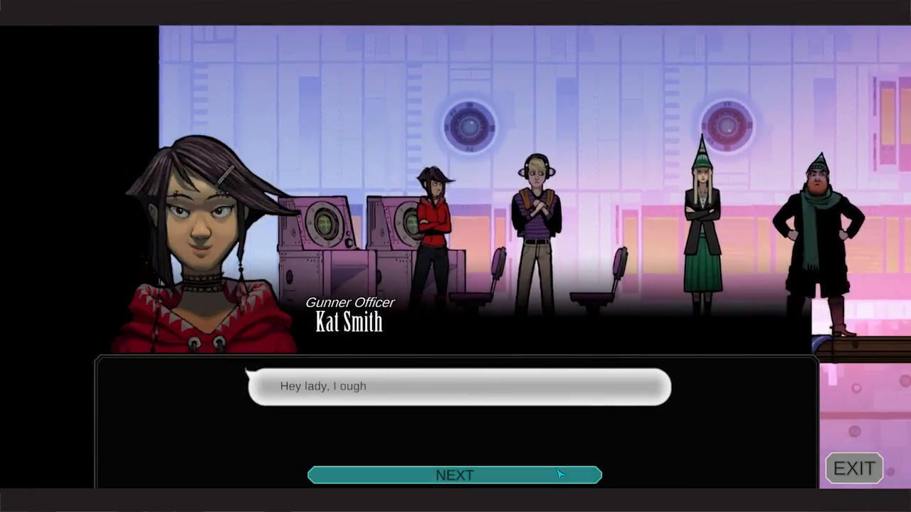
click(455, 476)
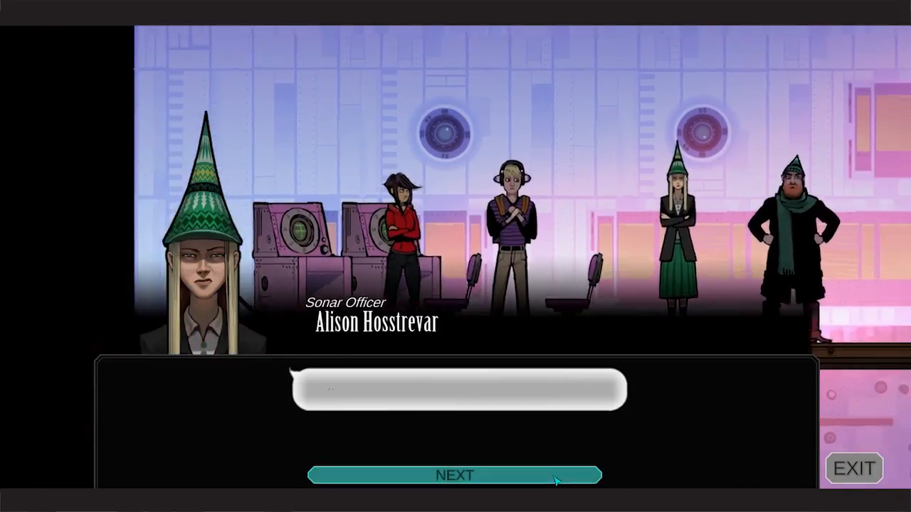
Hear out the crew's argument about the unfinished receiver components until the choices return.
click(454, 476)
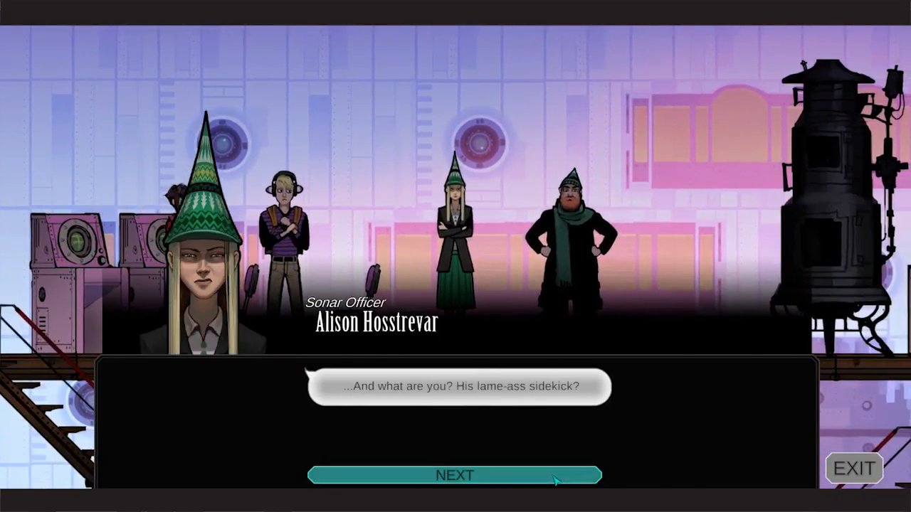
click(454, 475)
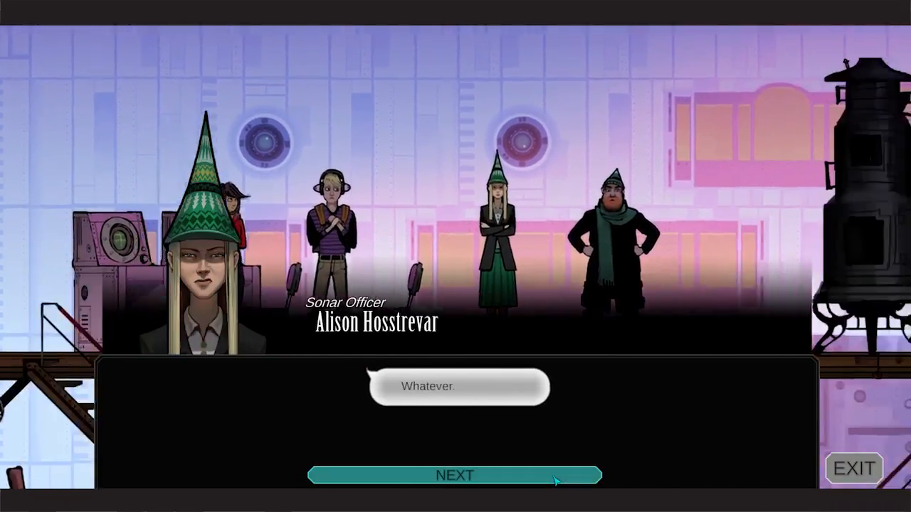
click(455, 476)
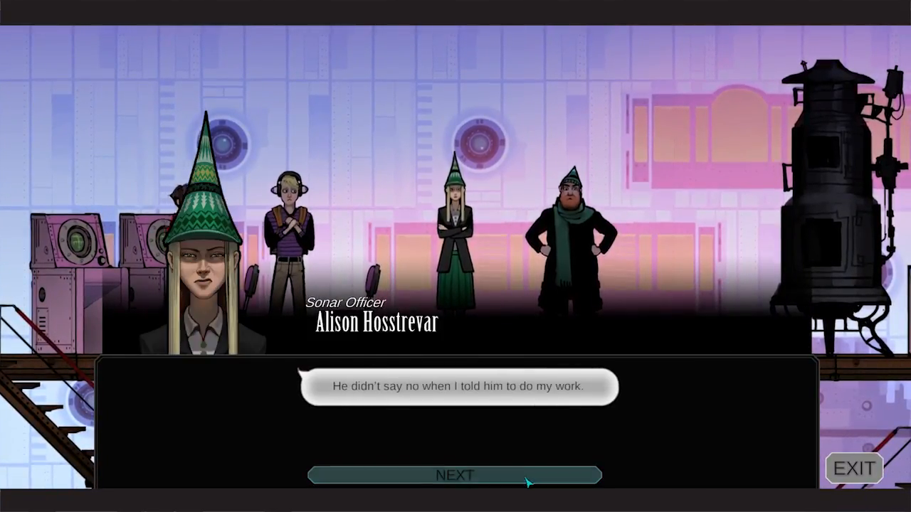
click(454, 475)
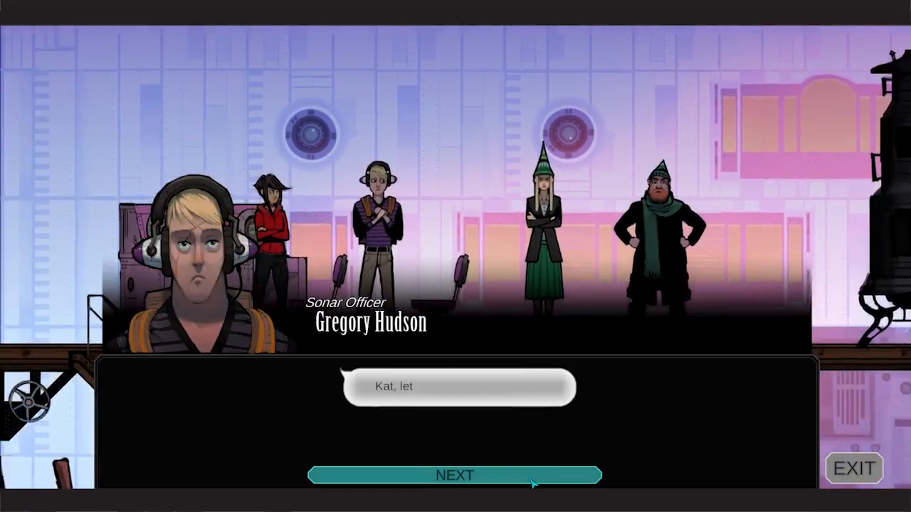
click(454, 475)
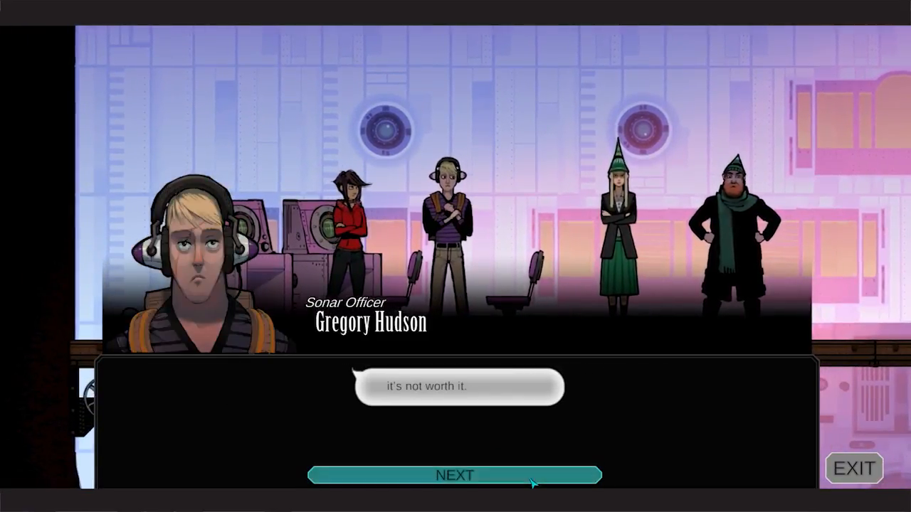
click(454, 476)
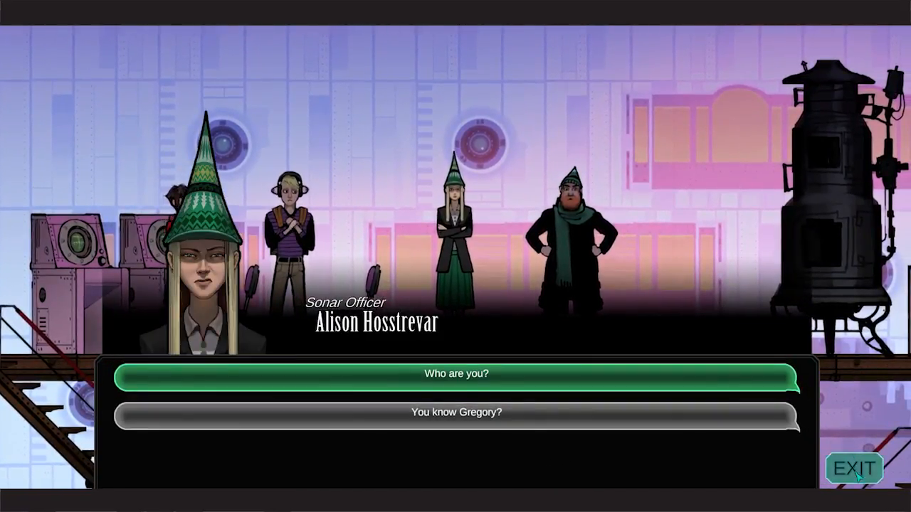
End the sonar officer's talk and ask the Morse Engineer 'Are you part of the sonar team?', hearing his refusal.
click(854, 468)
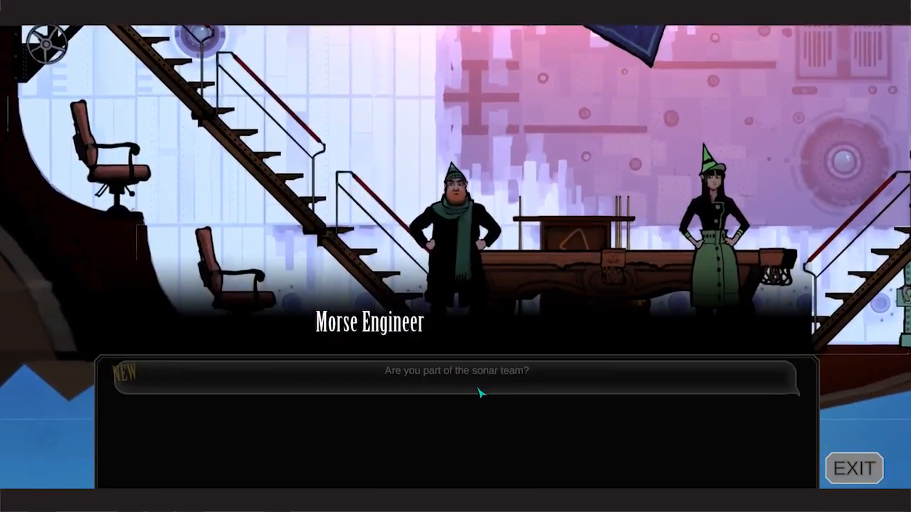
click(456, 371)
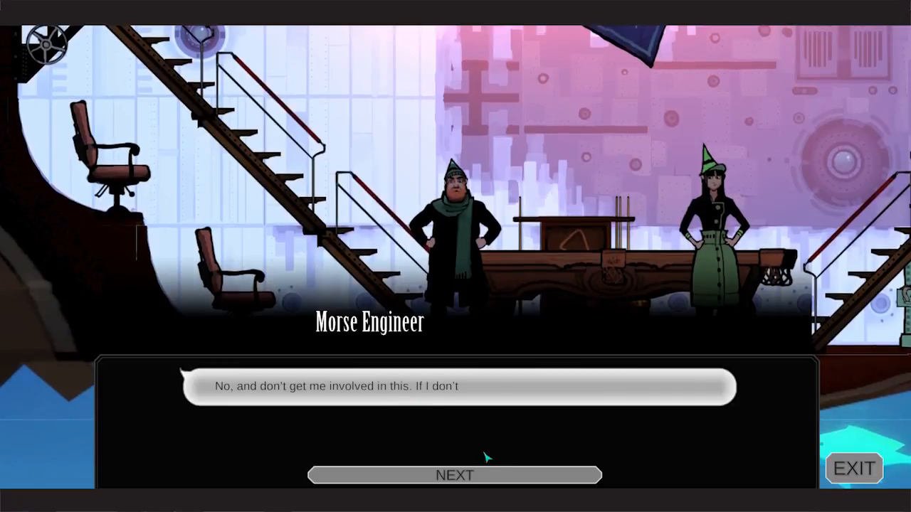
click(456, 475)
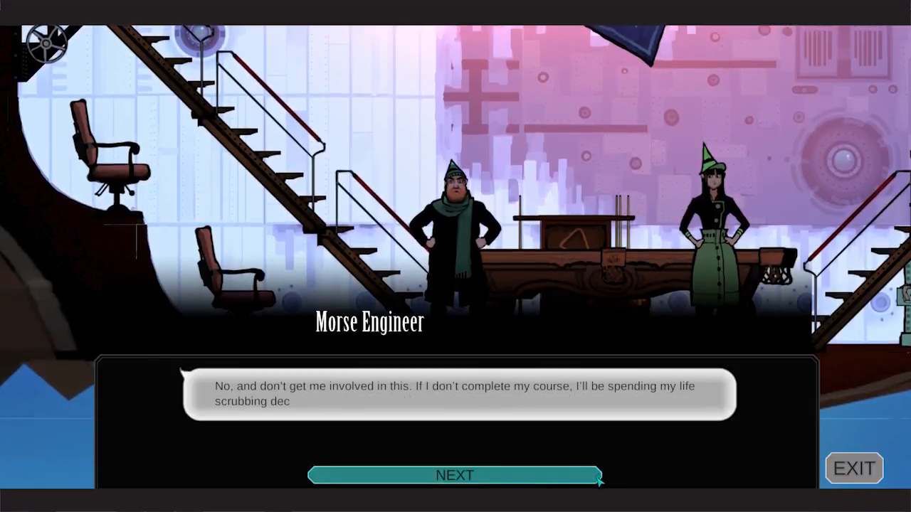
click(455, 475)
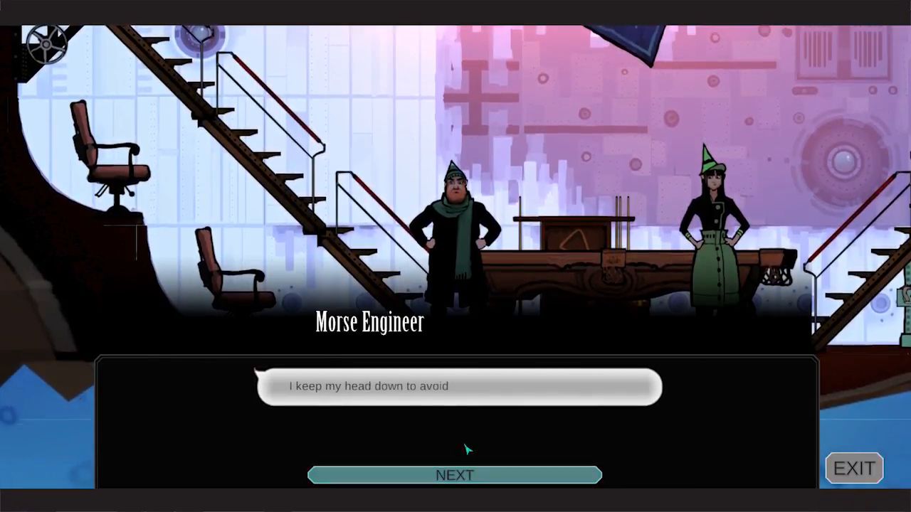
click(455, 475)
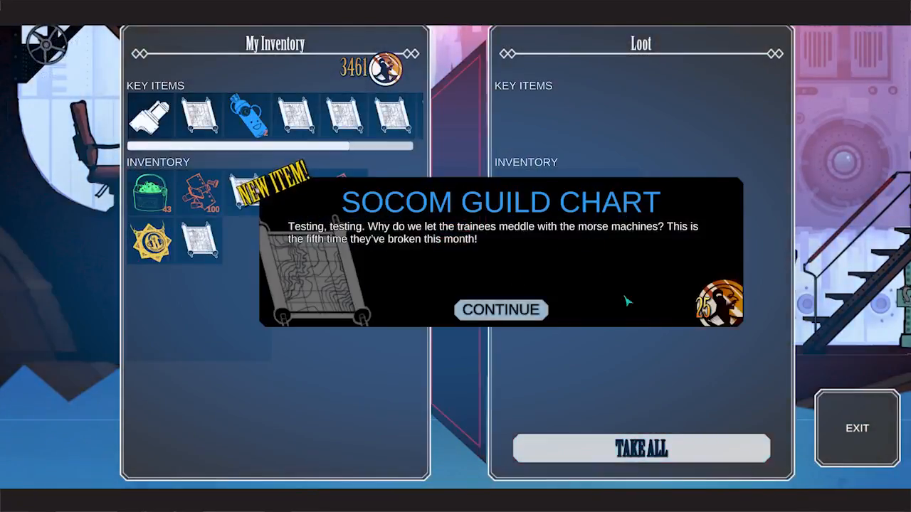
Dismiss the SoCom Guild Chart notice, leave the station interior and bring up the Forgotten Fjords map.
click(501, 311)
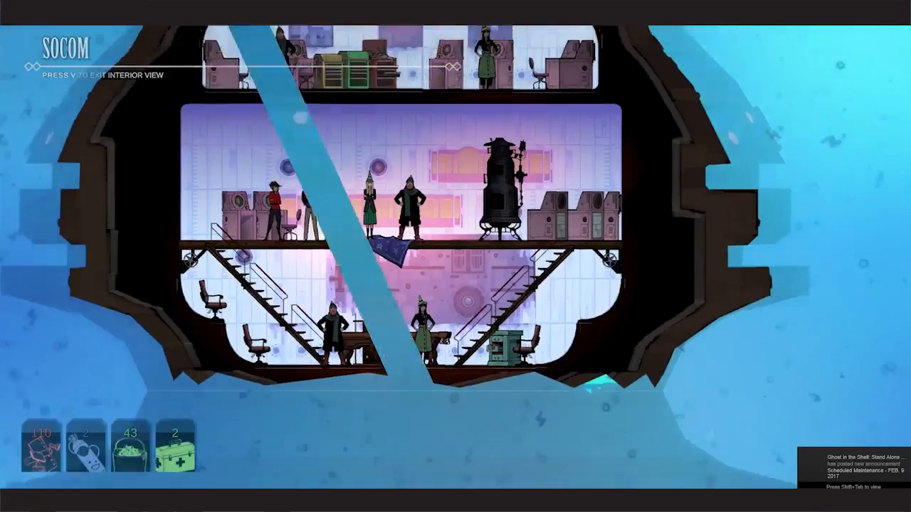
key(v)
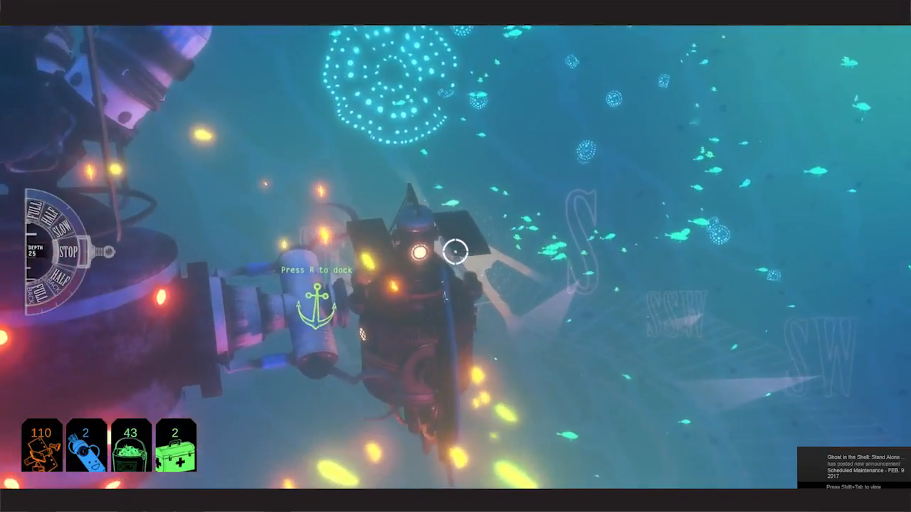
key(m)
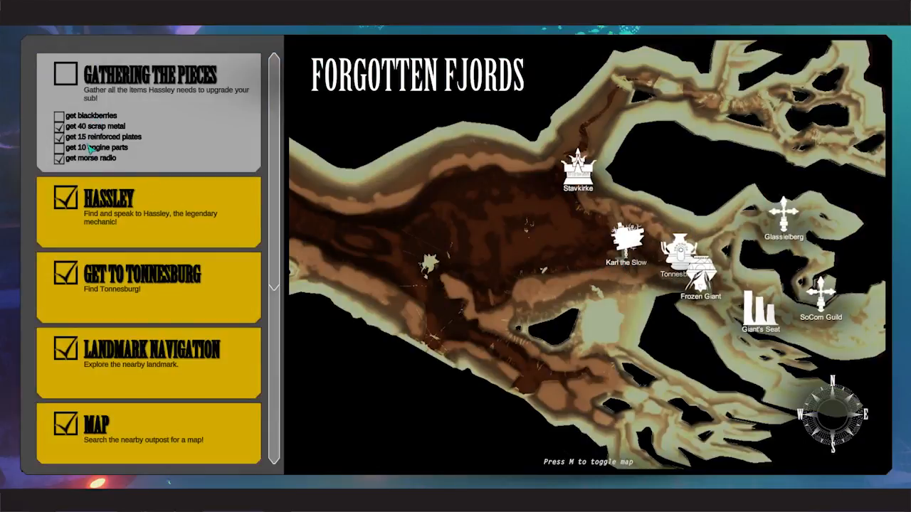
Close the map, finish the helm officer's account of the Fingerdal battle, and reopen the fjord map.
key(m)
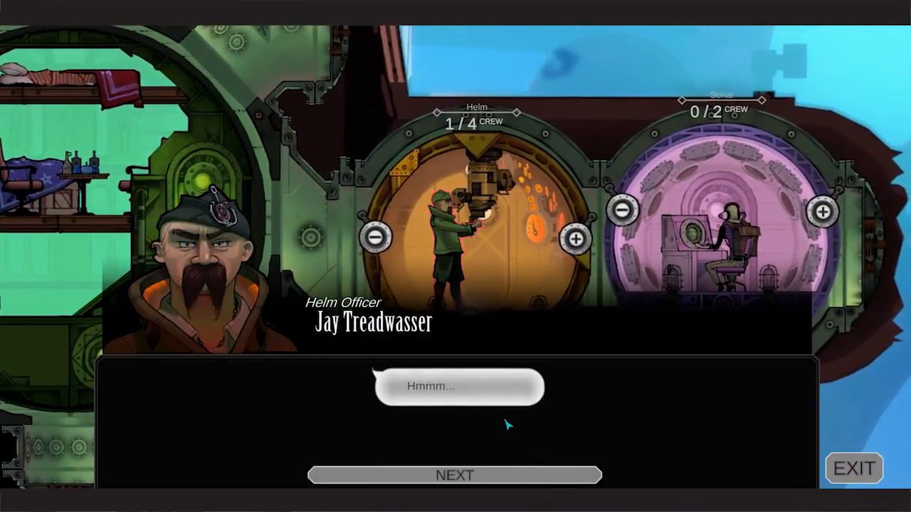
click(455, 475)
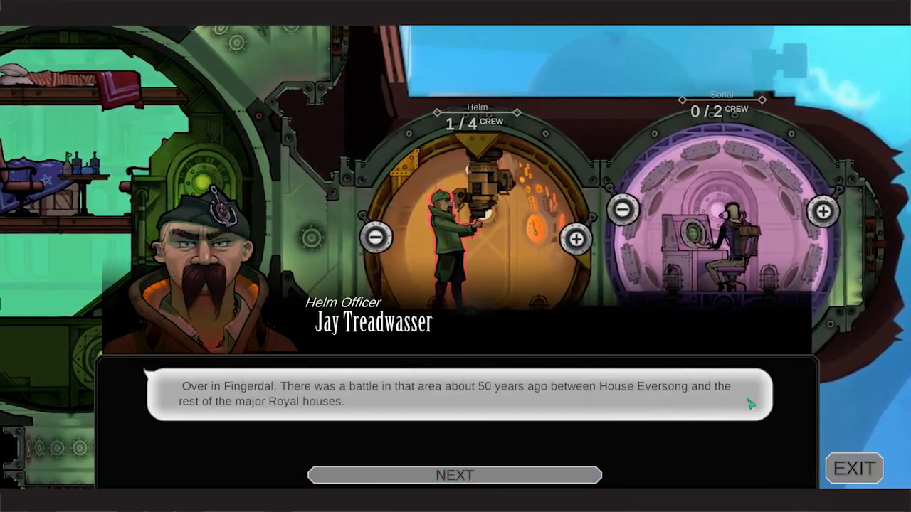
click(456, 475)
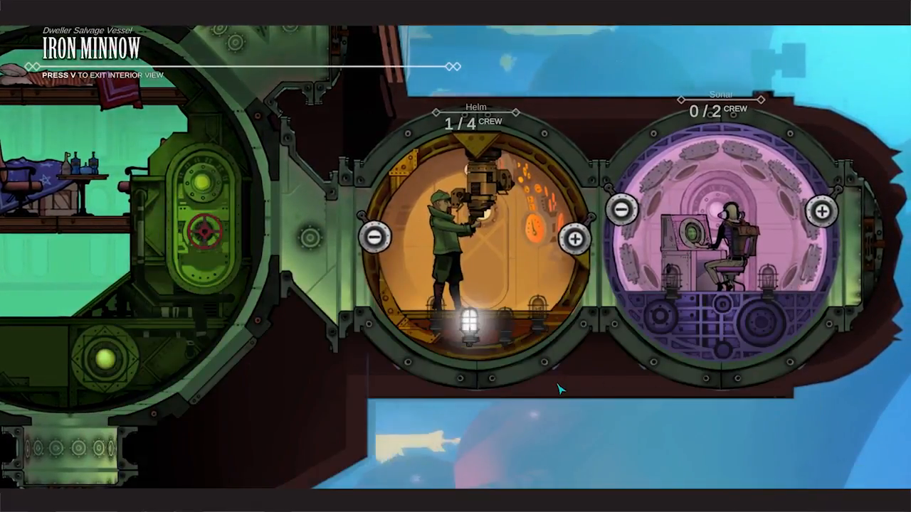
key(m)
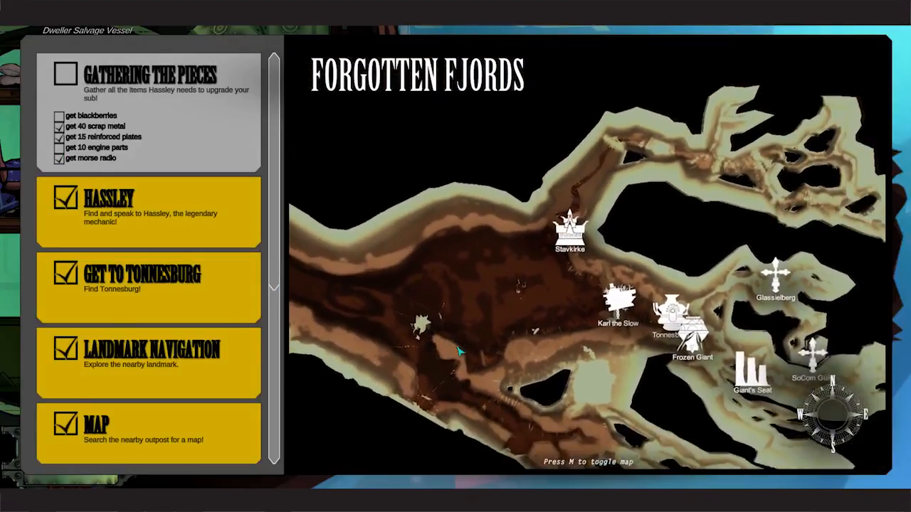
Close the map, return to piloting the submarine through the fjord, and recheck the map.
key(m)
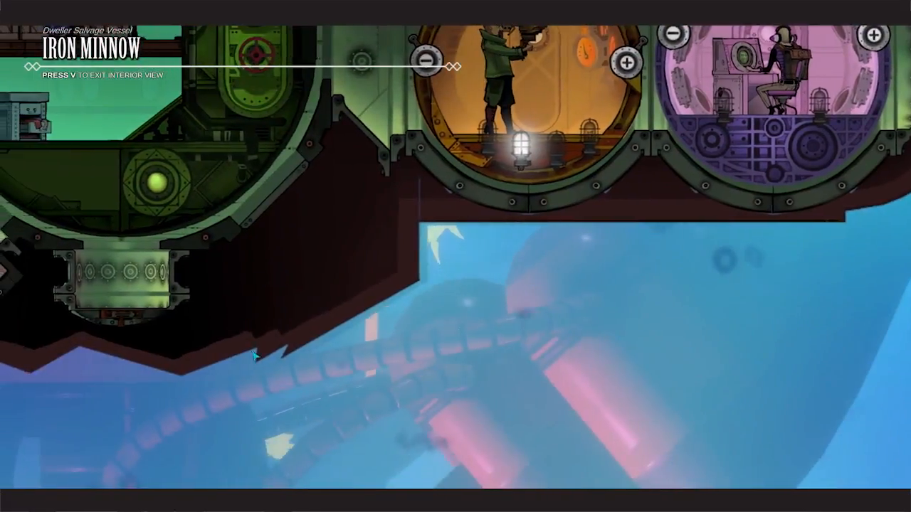
key(v)
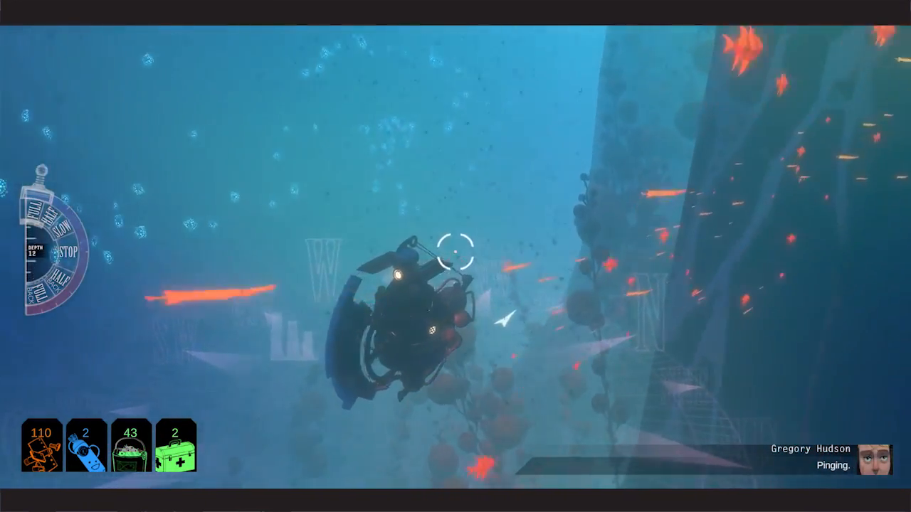
key(m)
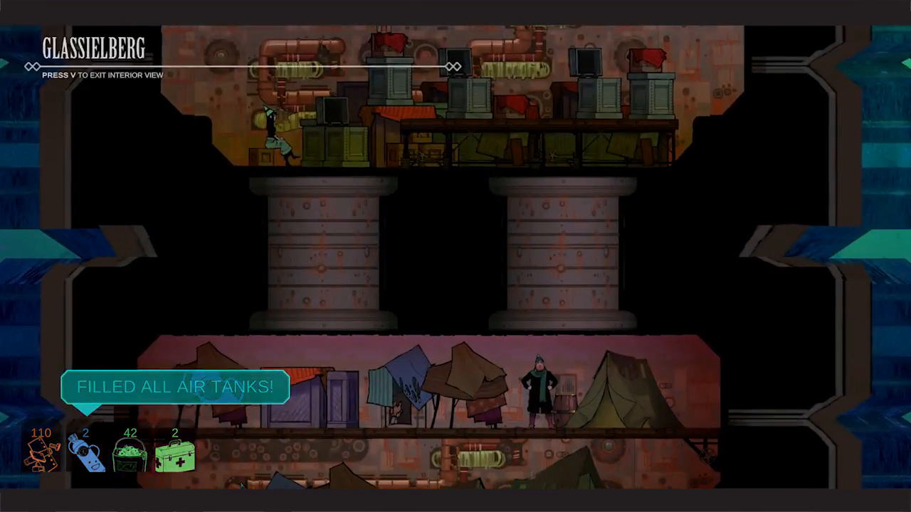
key(m)
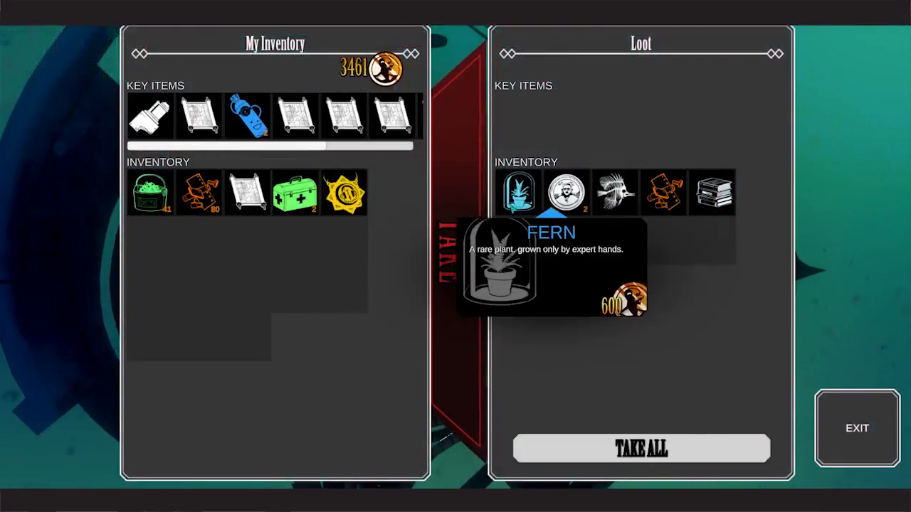
Take all five loot items including the Fern from the Crippled Iron Minnow wreck and leave its interior.
click(856, 426)
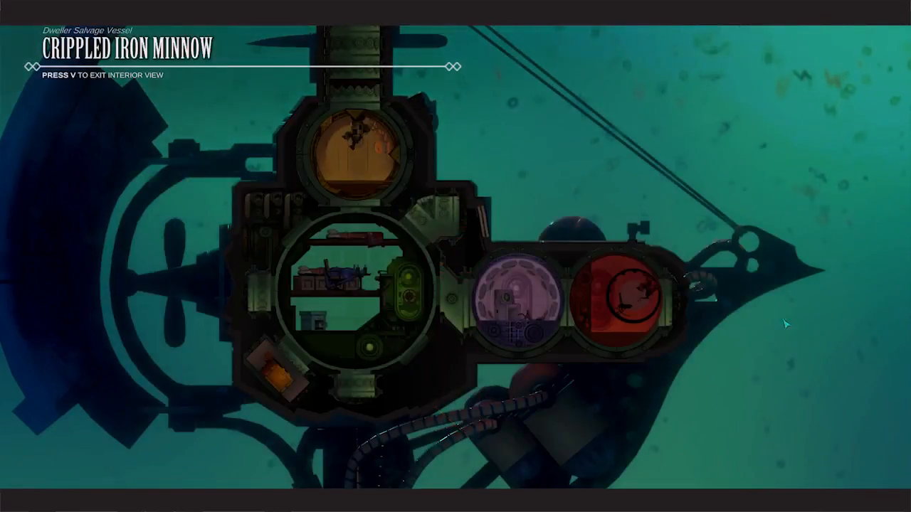
key(v)
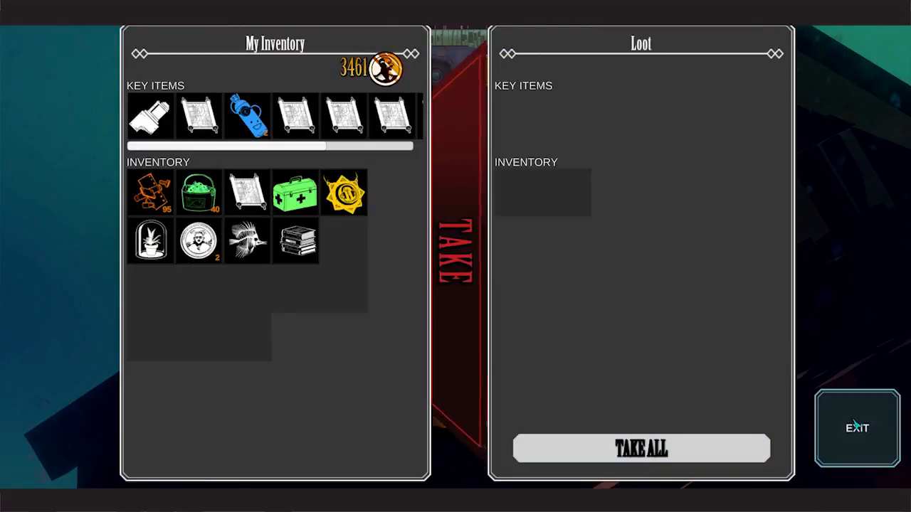
Collect the Abandoned Drill House's remaining loot and leave its interior view.
click(856, 427)
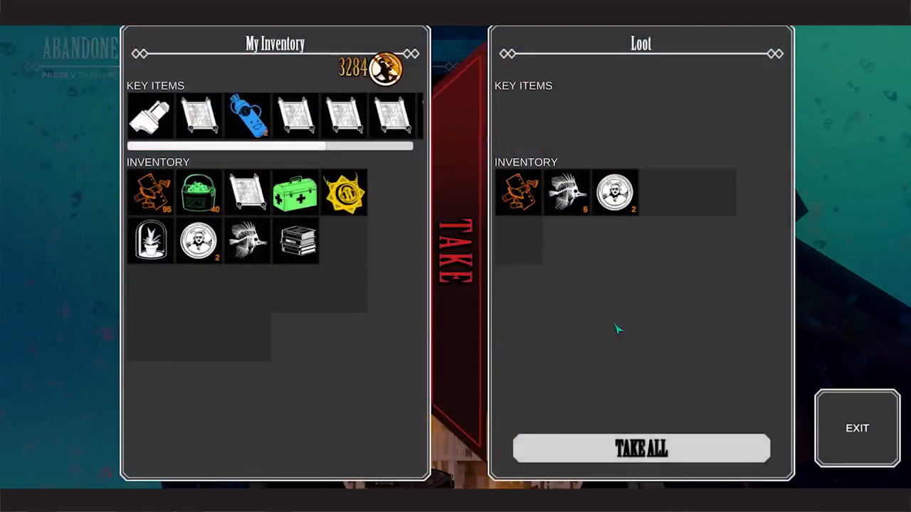
click(857, 427)
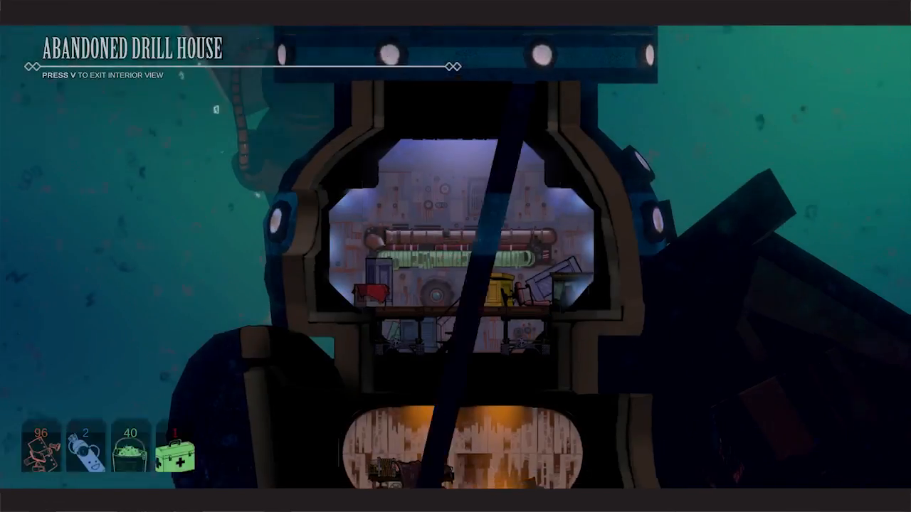
key(v)
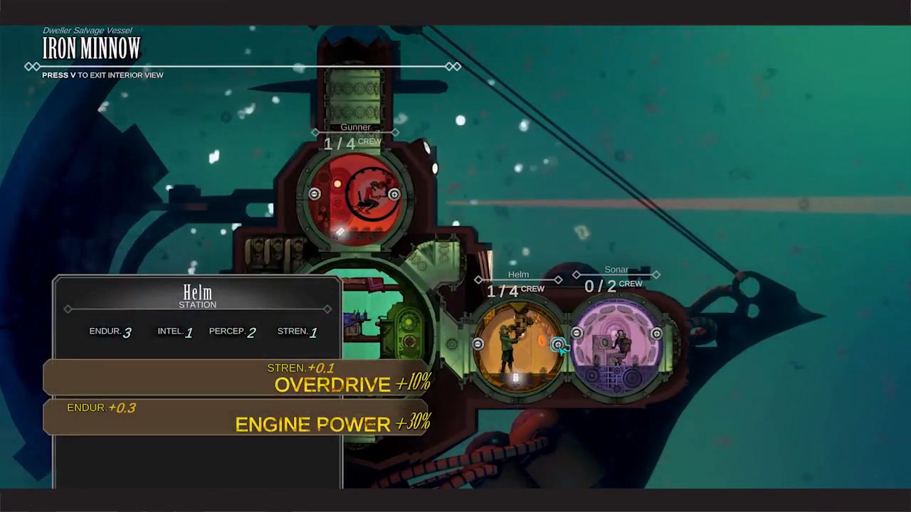
Steer the submarine to the Vehicle Engineering Guild and bring up the Iron Minnow's crew stations.
key(v)
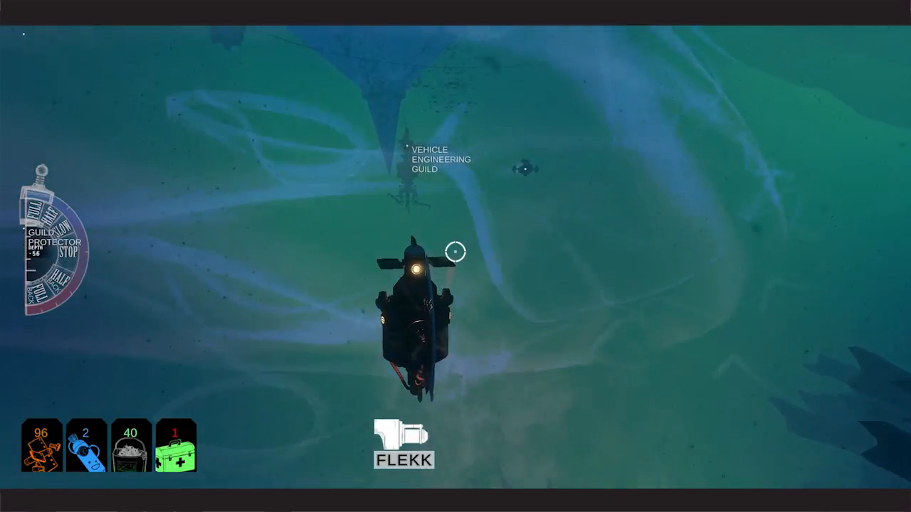
key(v)
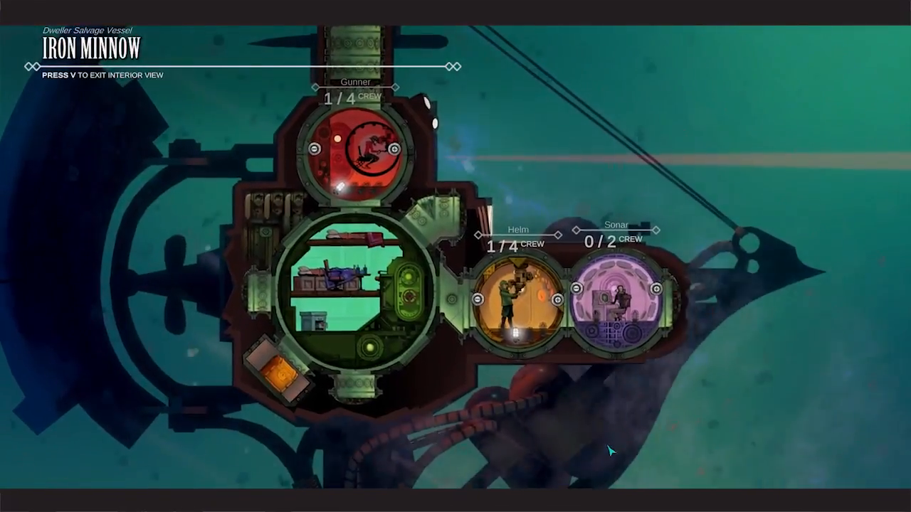
key(v)
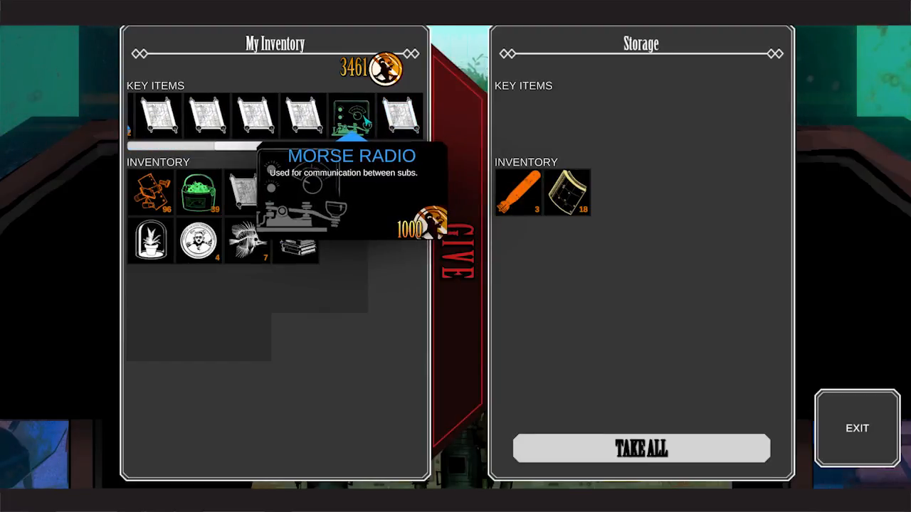
mouse_move(320, 222)
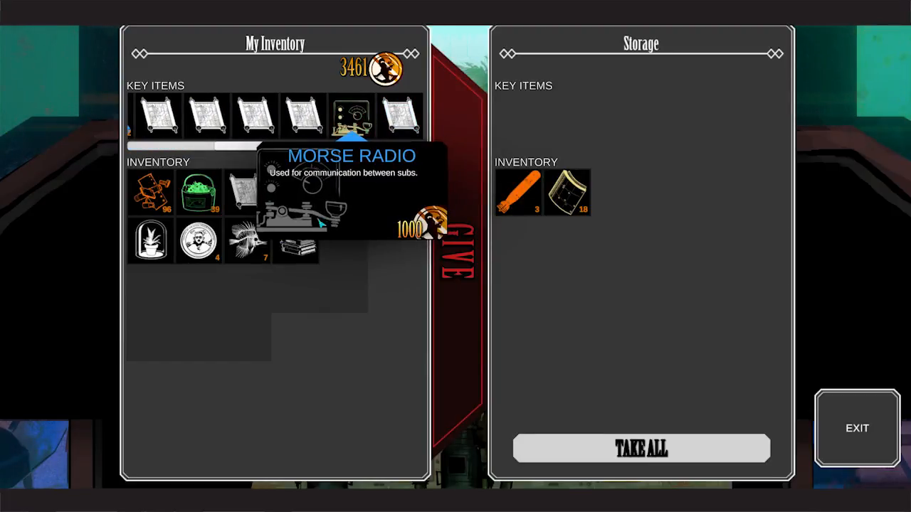
mouse_move(254, 115)
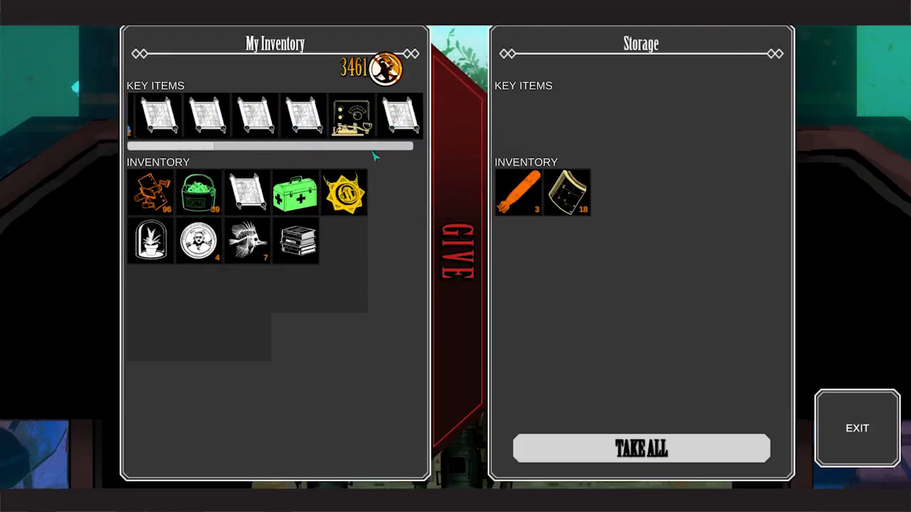
mouse_move(247, 192)
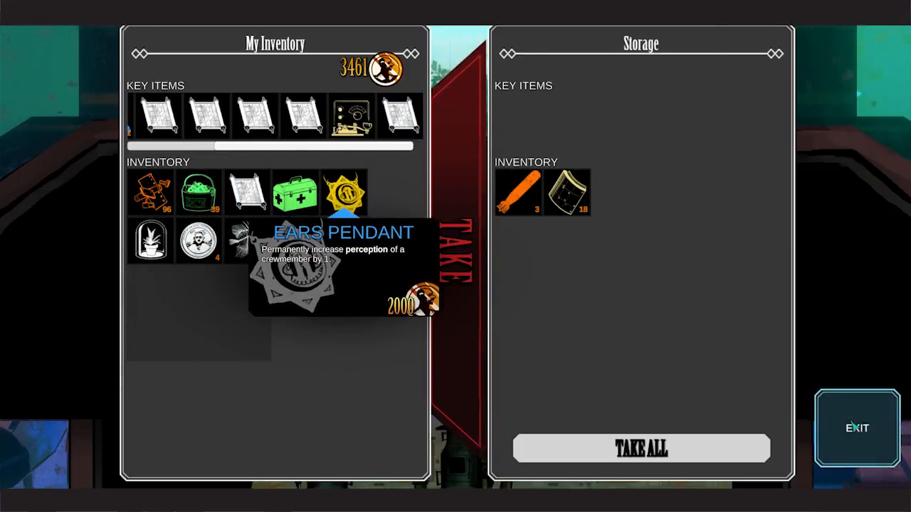
Leave the station's storage screen without taking anything.
click(857, 427)
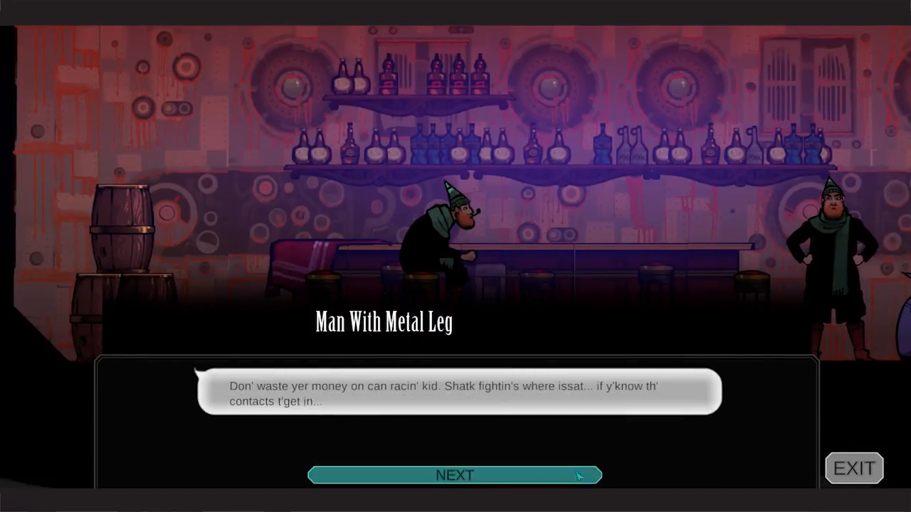
Continue the Man With Metal Leg's and Chase's dialogue to learn Hassley is in the Engineers Guild.
click(455, 476)
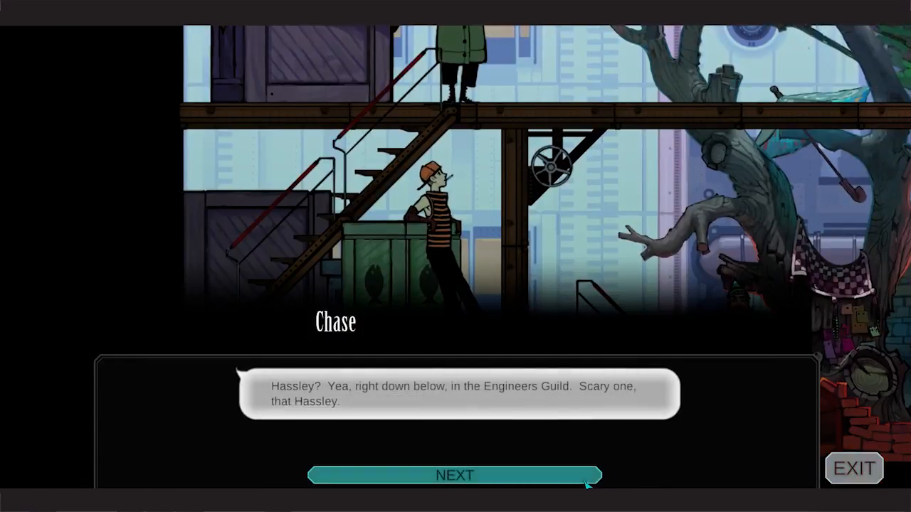
click(456, 475)
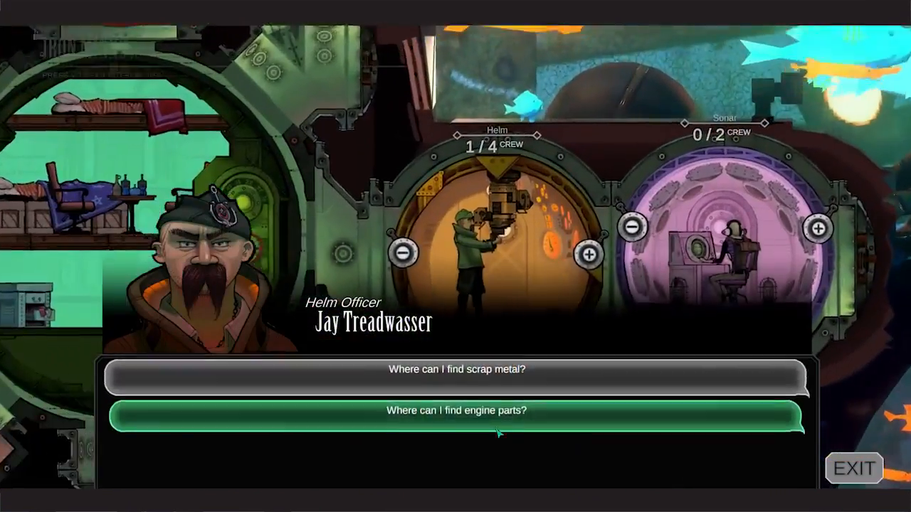
Ask the helm officer where engine parts are, end the talk, and bring up the Forgotten Fjords map.
click(456, 410)
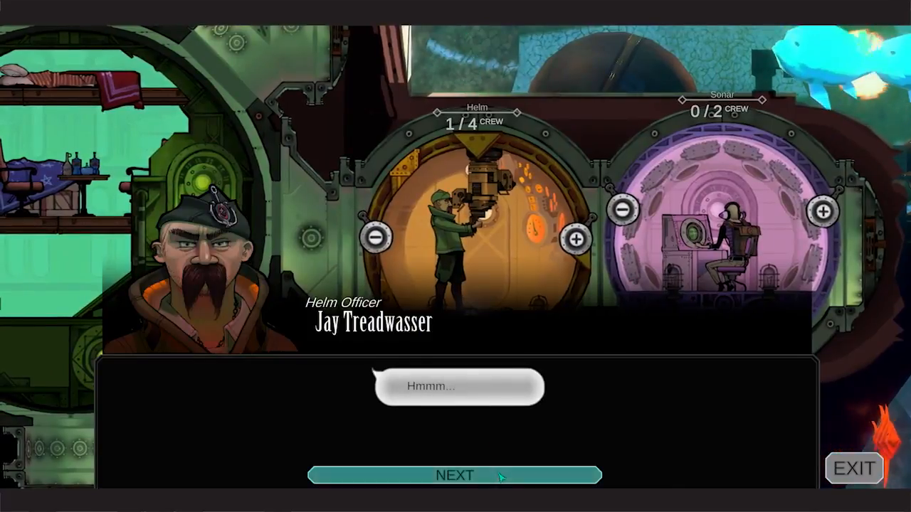
click(454, 475)
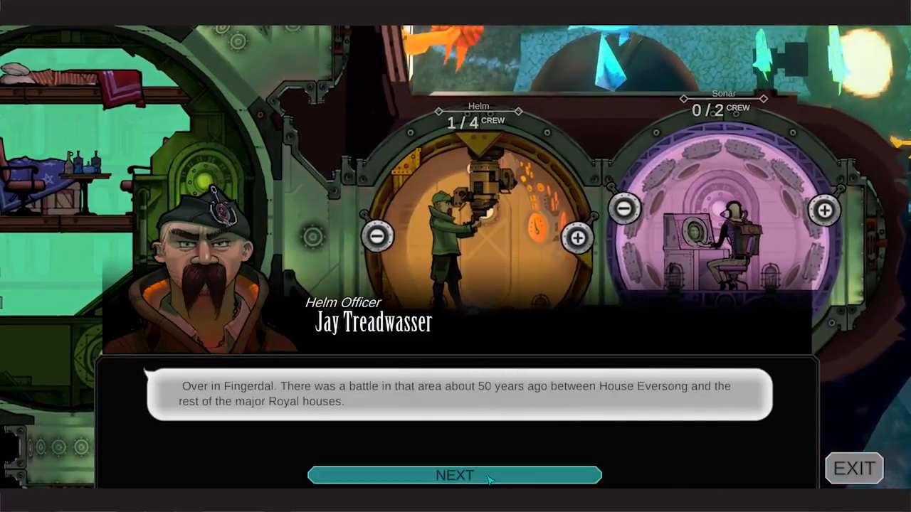
click(456, 476)
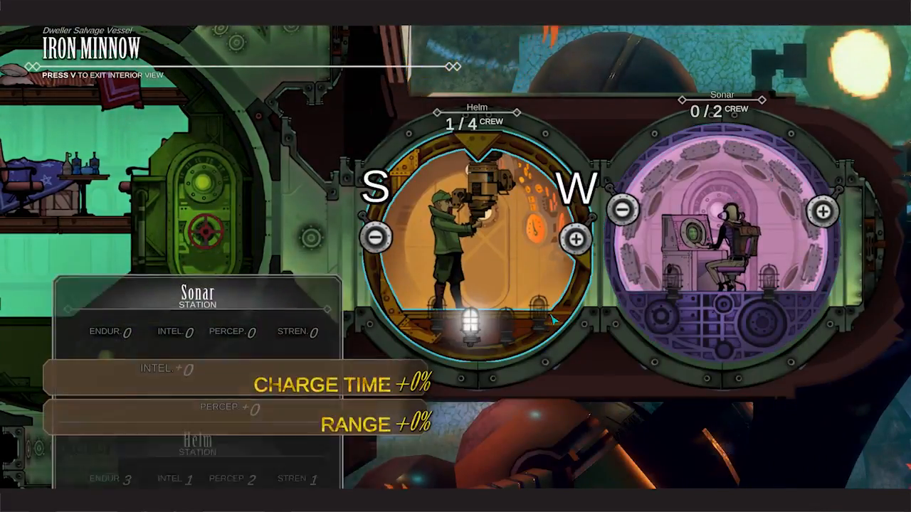
key(m)
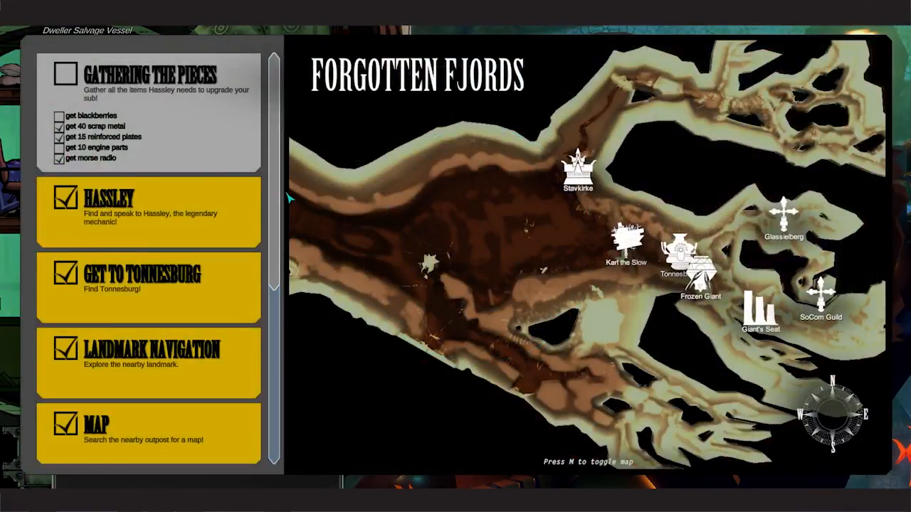
scroll(down, 3)
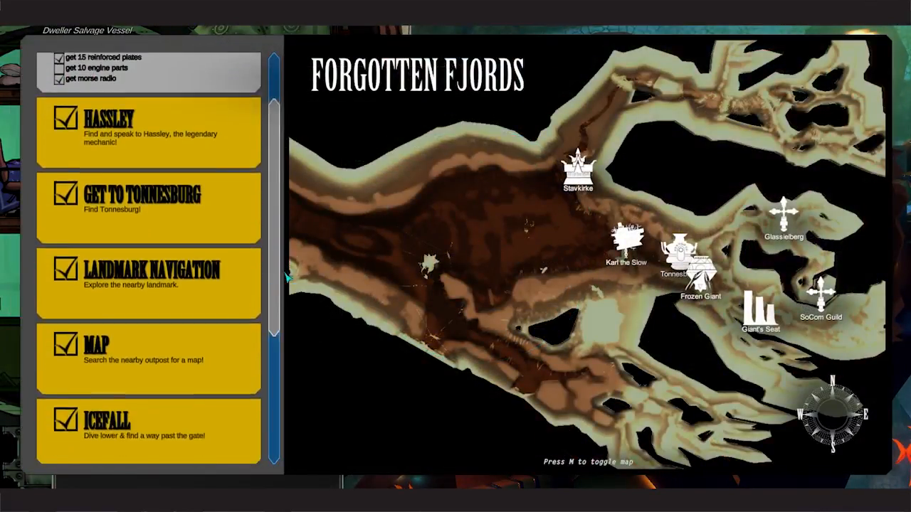
scroll(down, 3)
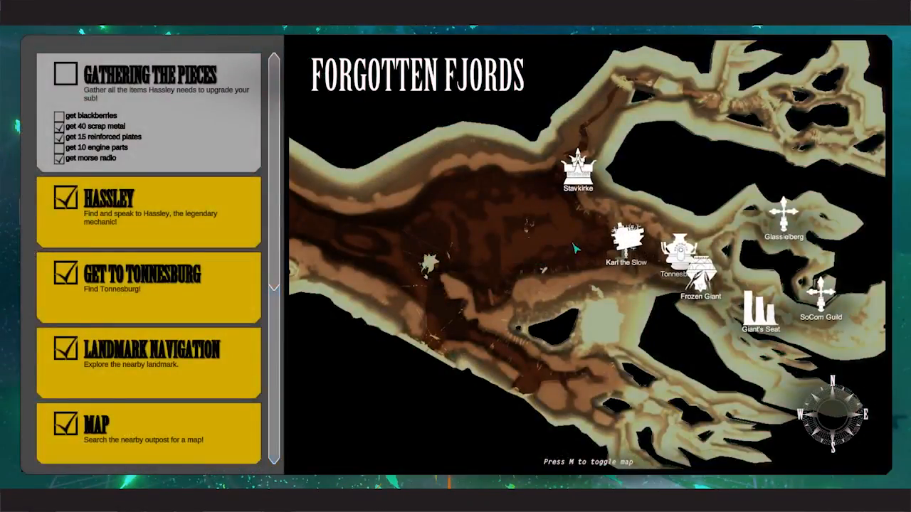
mouse_move(415, 310)
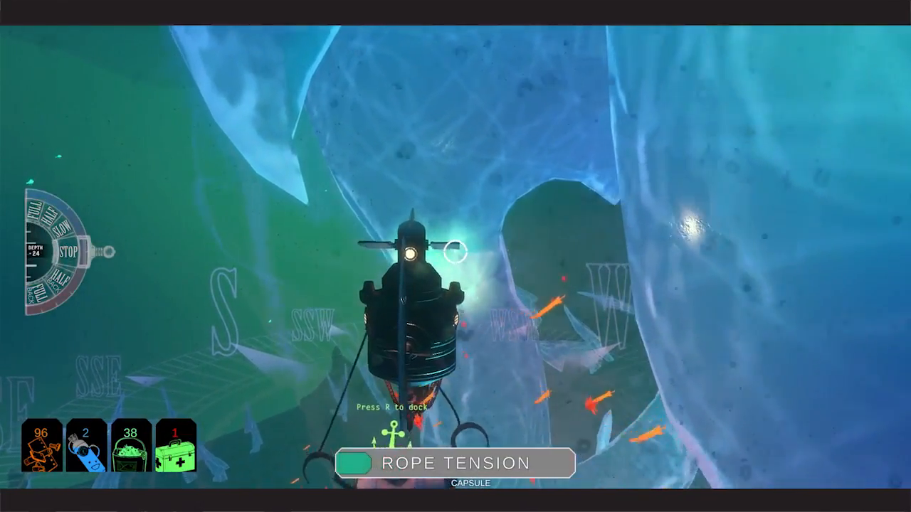
Dock with the research capsule, take all its loot including the Dragon's Tongue Chart, and leave.
key(r)
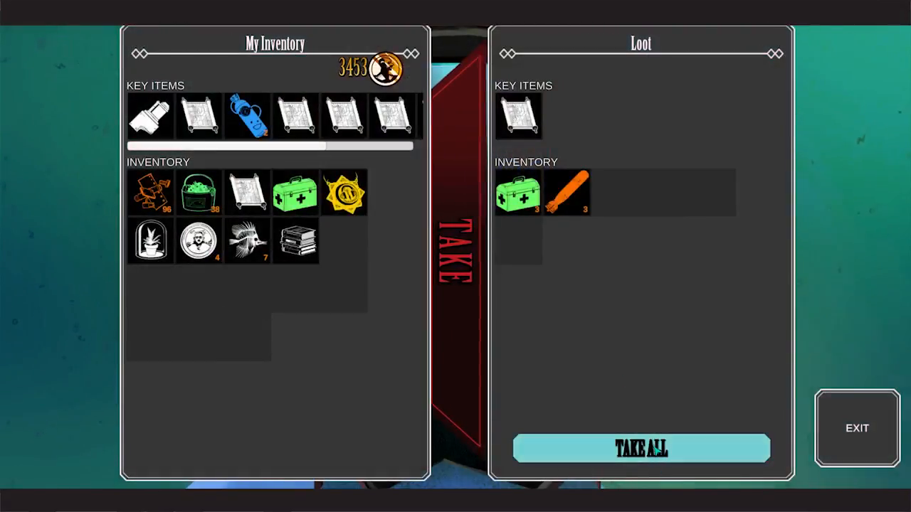
click(640, 448)
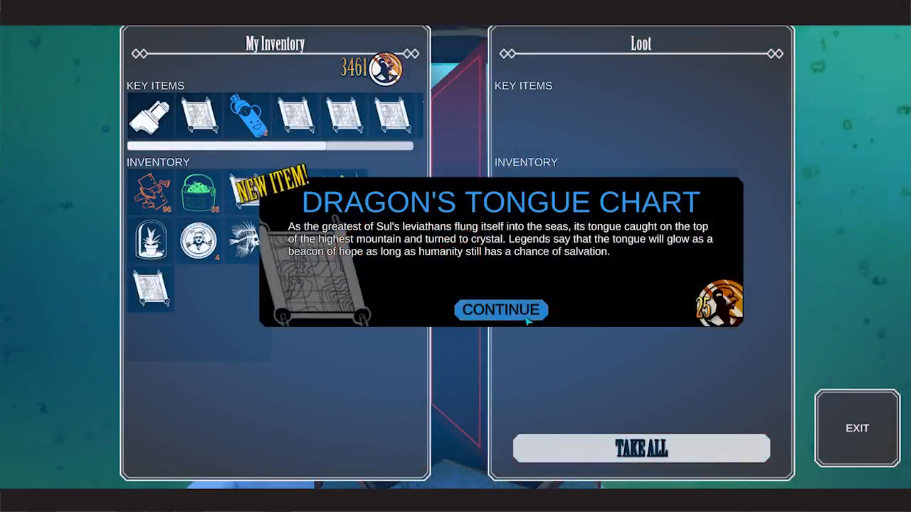
click(501, 310)
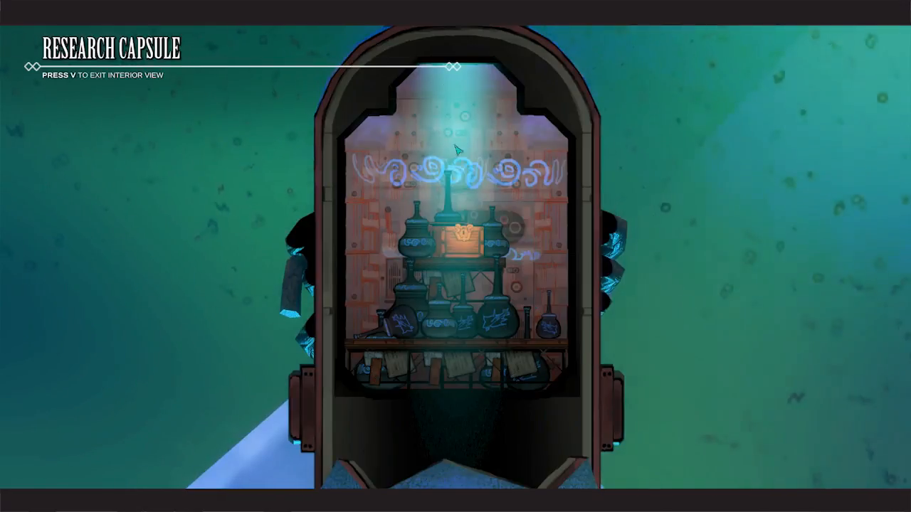
key(v)
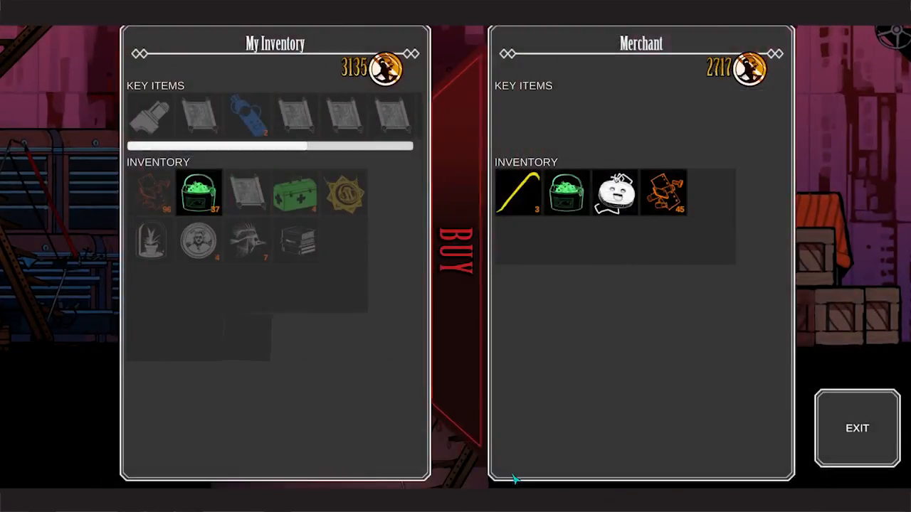
Buy food and one yellow tool from the merchant for 1200 coins, then collect the Captain's Charm.
click(518, 192)
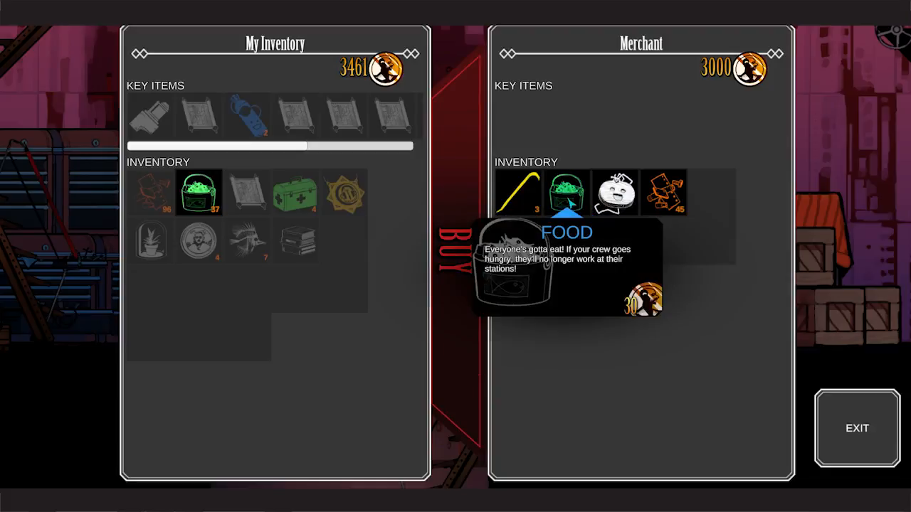
click(566, 192)
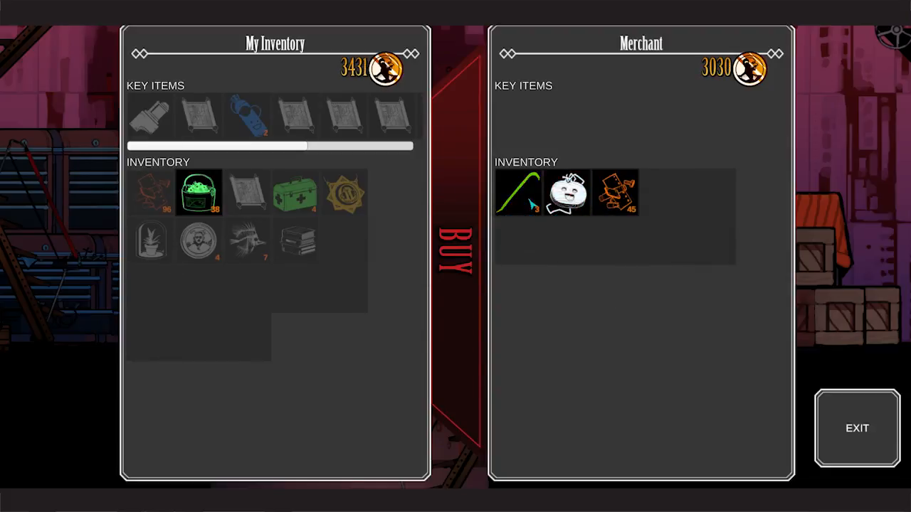
click(519, 192)
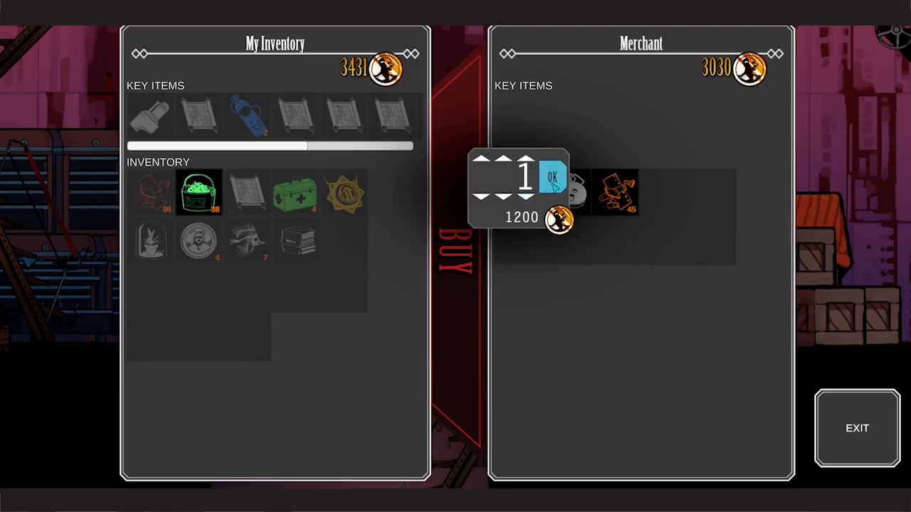
click(551, 176)
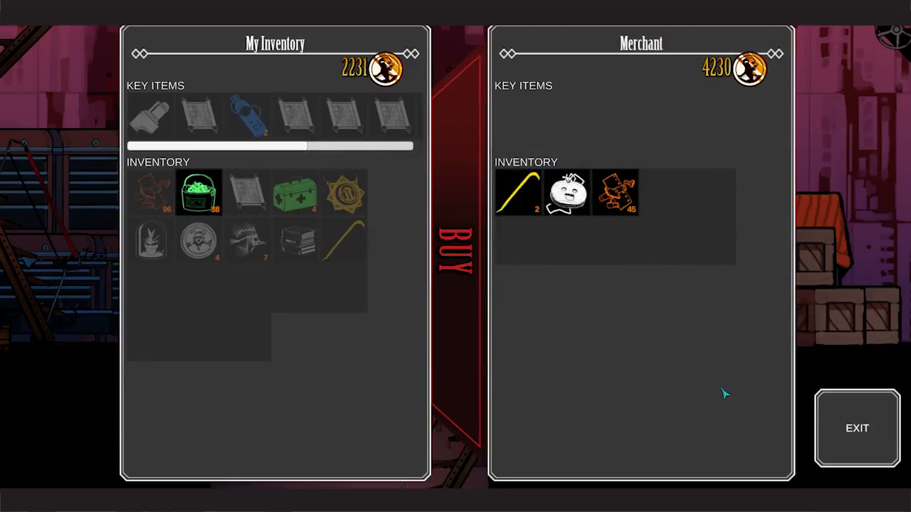
click(857, 427)
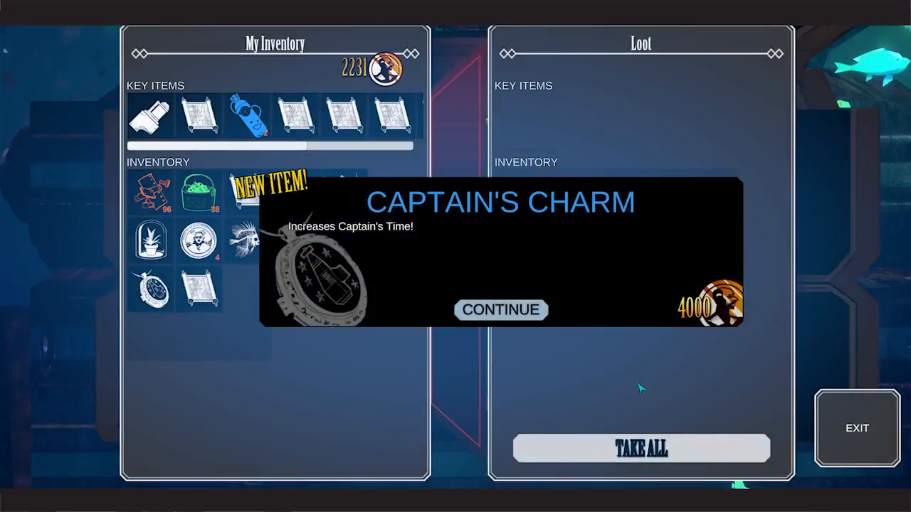
click(501, 310)
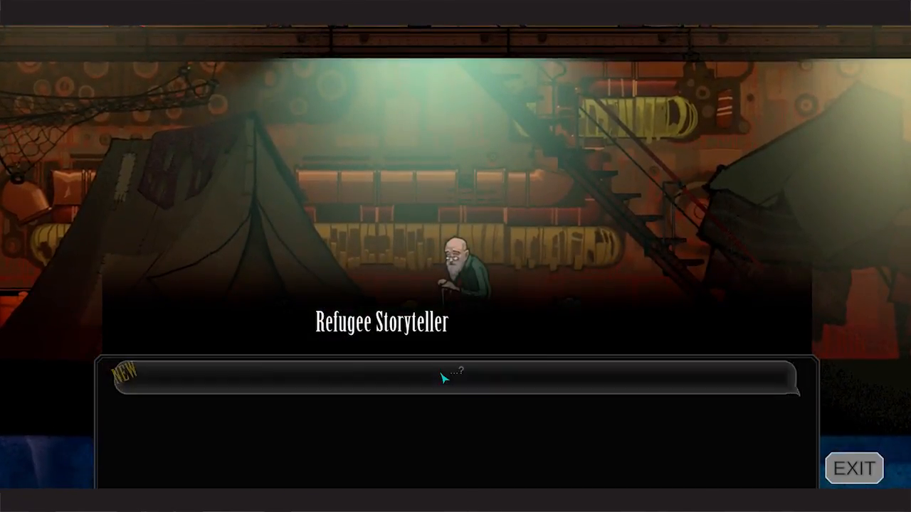
Advance the Refugee Storyteller's tale of Goddess Lun through to its final line.
click(453, 378)
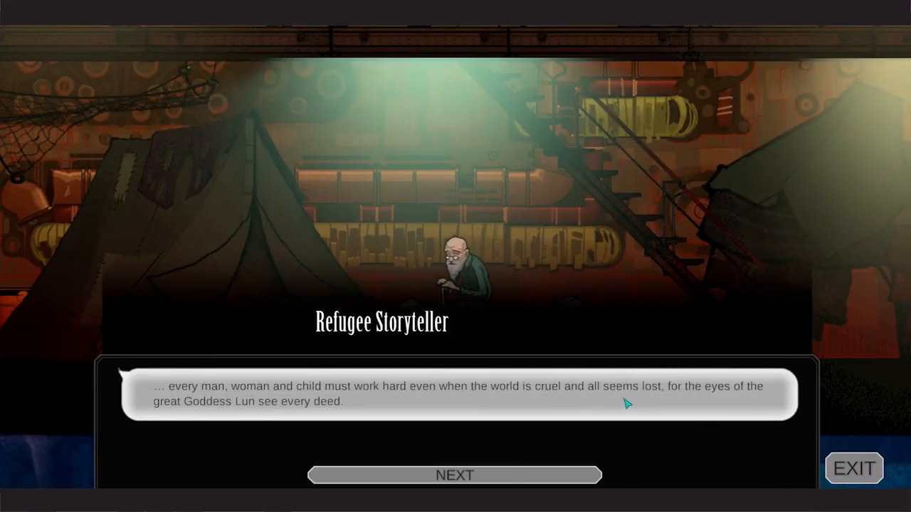
click(454, 475)
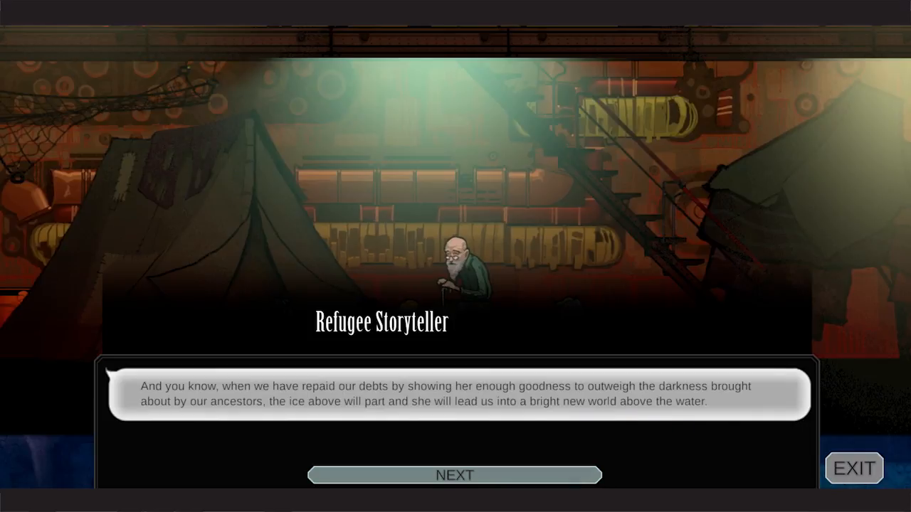
click(455, 475)
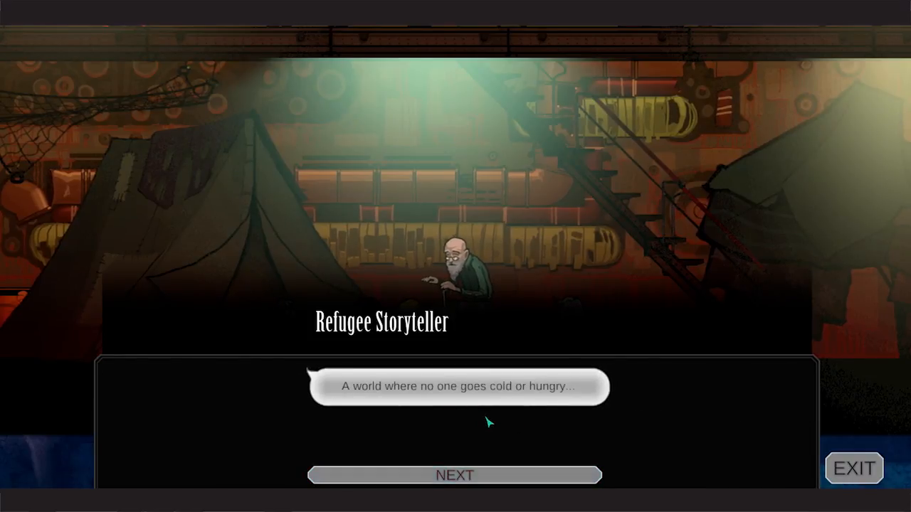
click(455, 476)
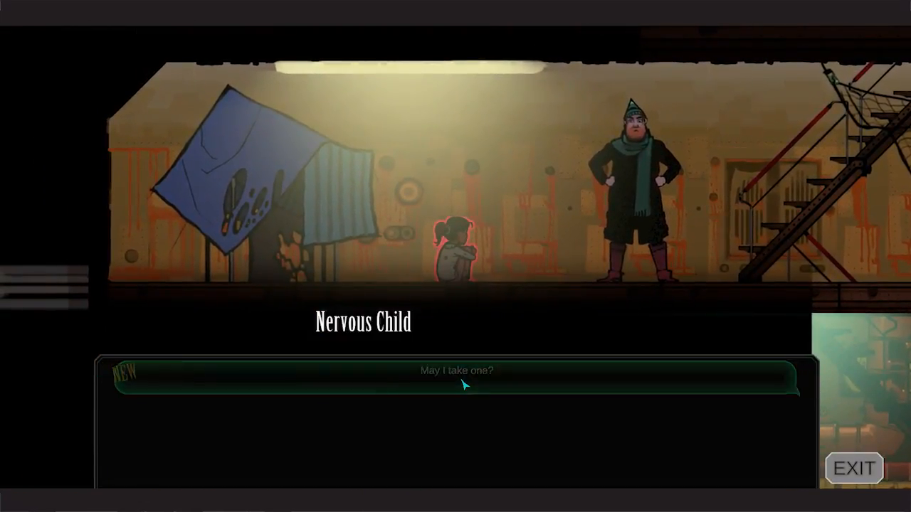
Tell the nervous child to take one and set the food quantity to hand over.
click(455, 377)
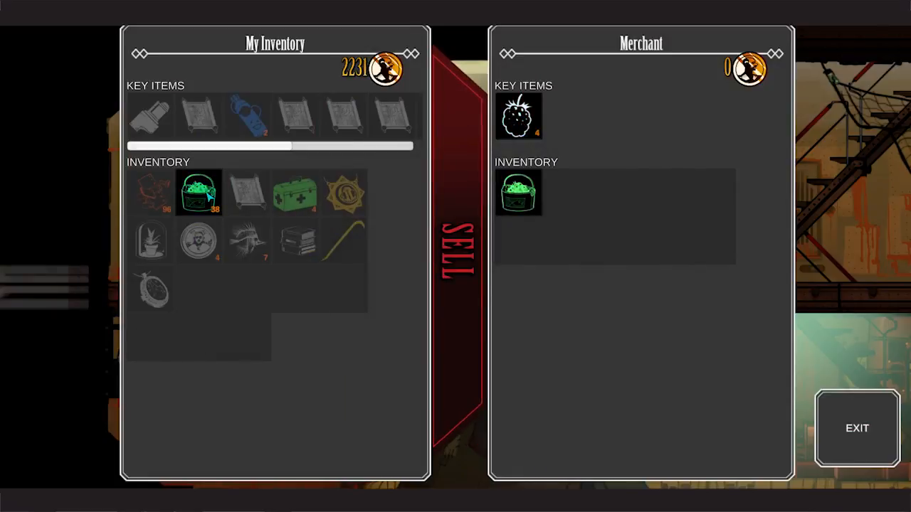
click(199, 190)
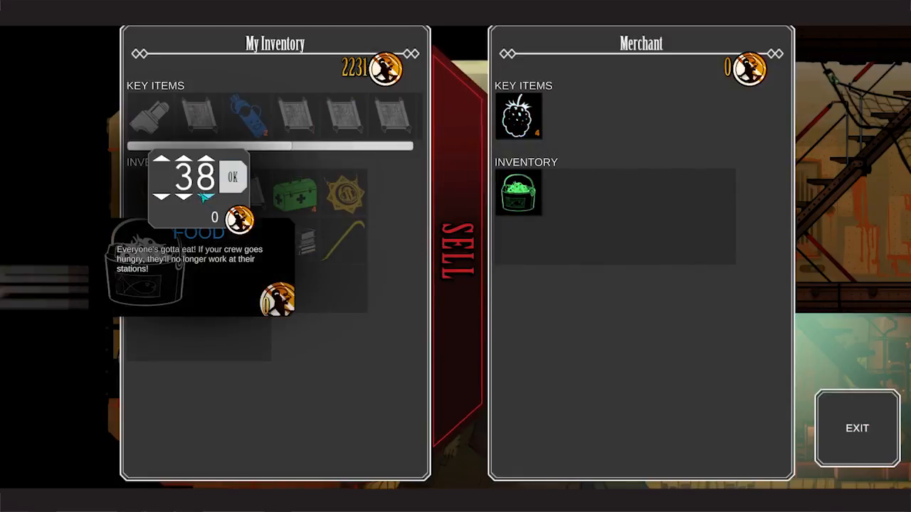
click(162, 200)
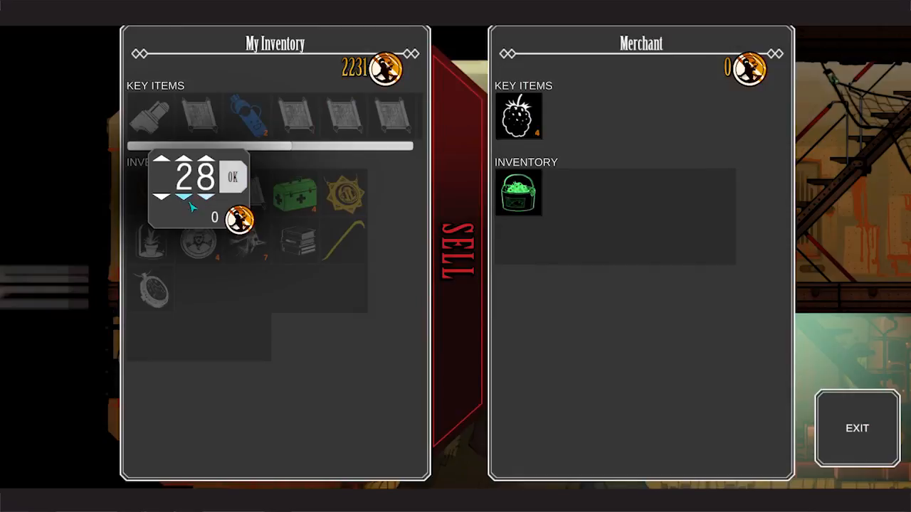
click(202, 198)
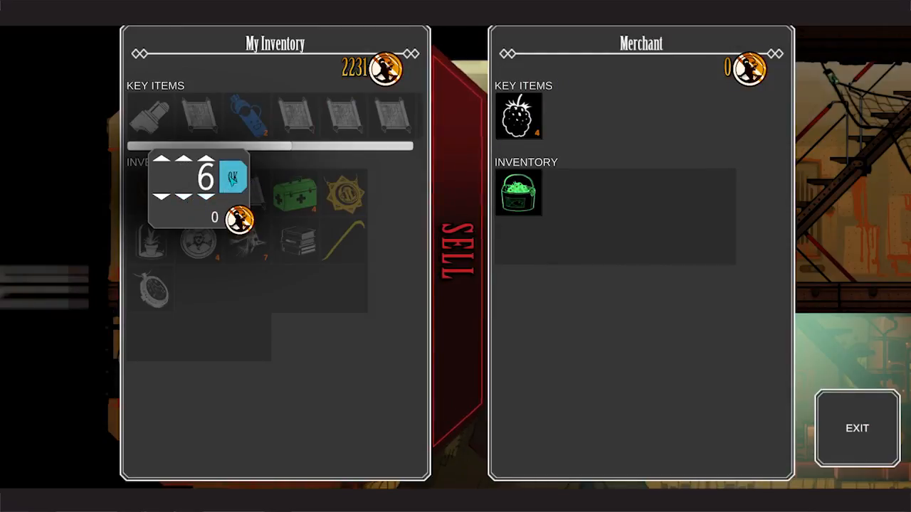
Buy the blackberries from the merchant and dismiss the new-item notice.
click(518, 115)
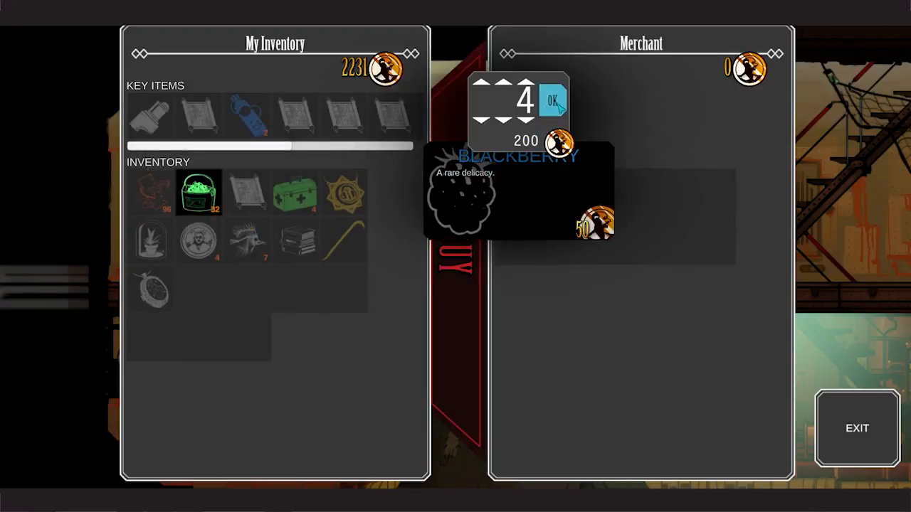
click(552, 98)
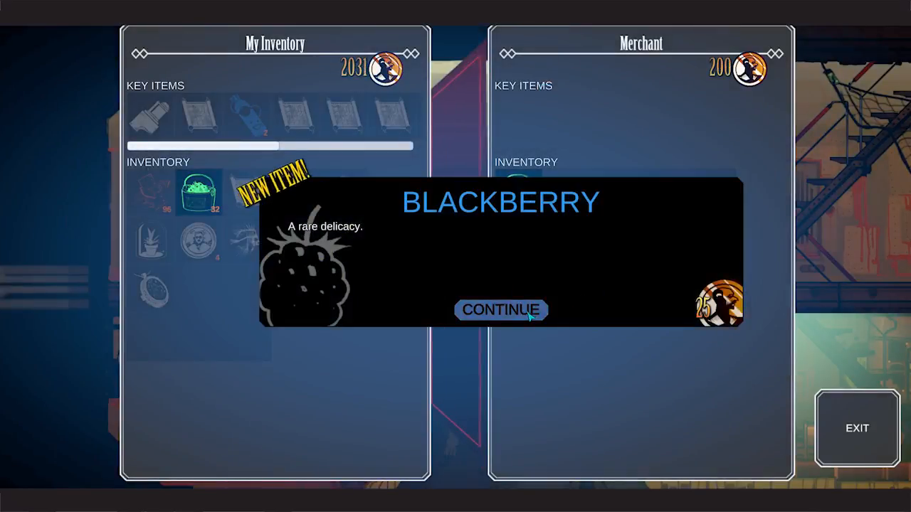
click(501, 310)
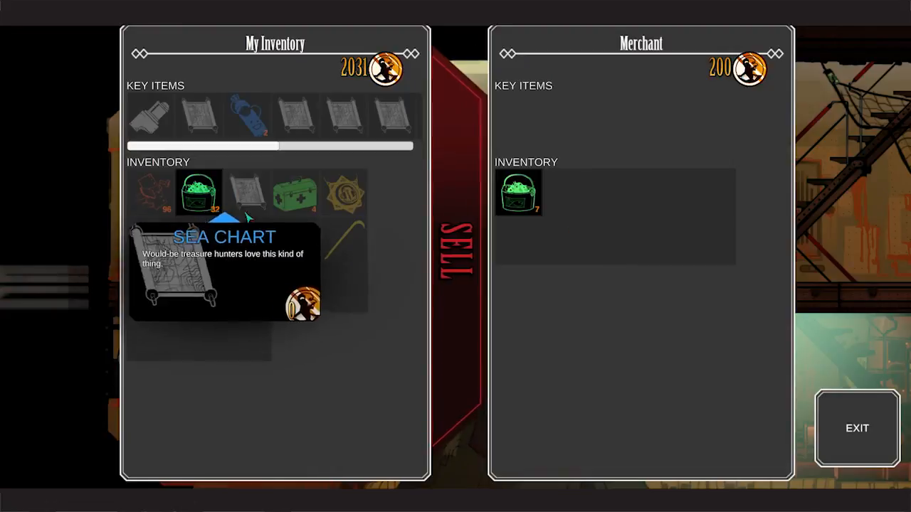
click(857, 427)
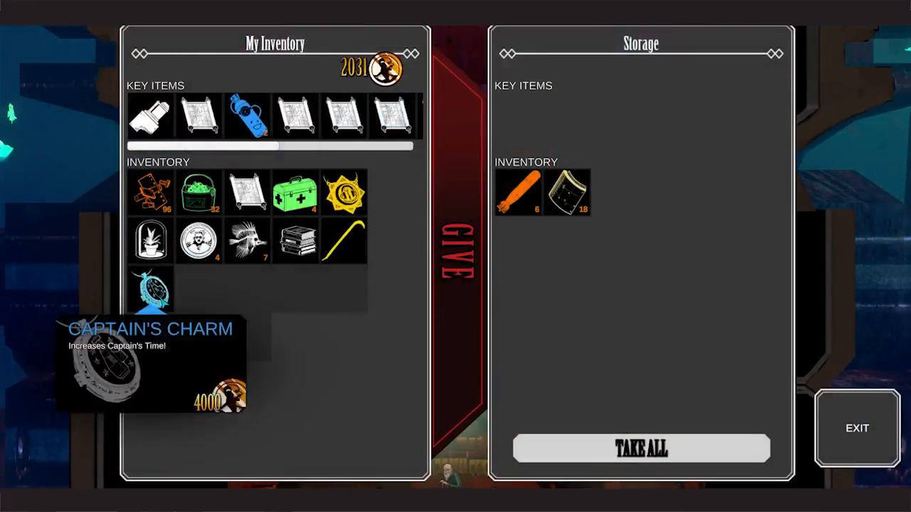
click(856, 427)
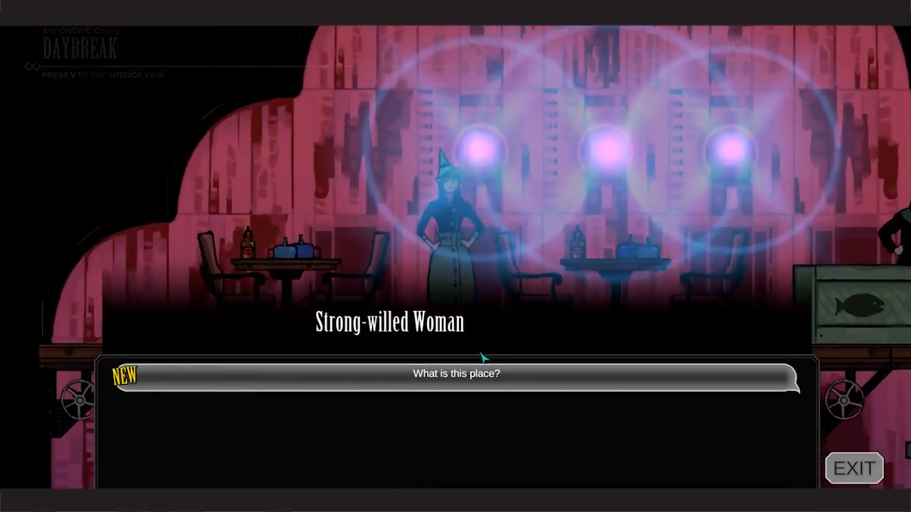
Ask the strong-willed woman what this place is and advance through her haven explanation.
click(456, 373)
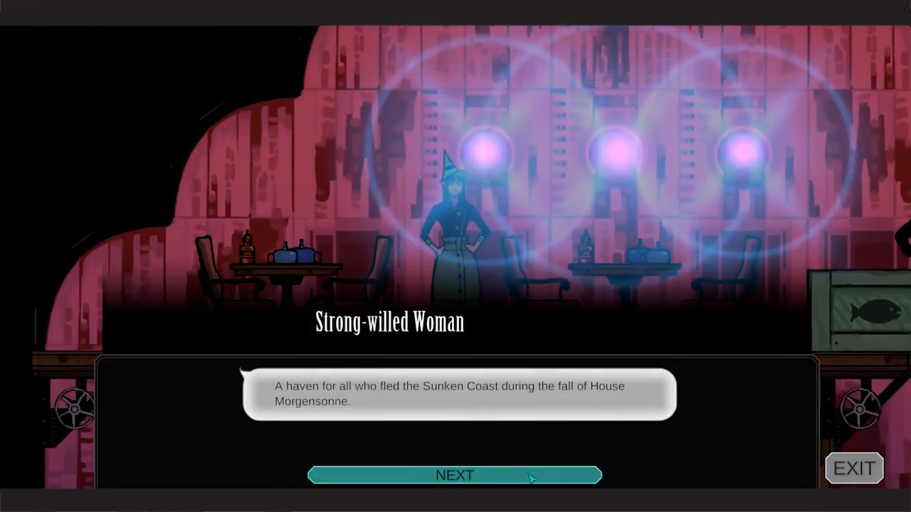
click(454, 475)
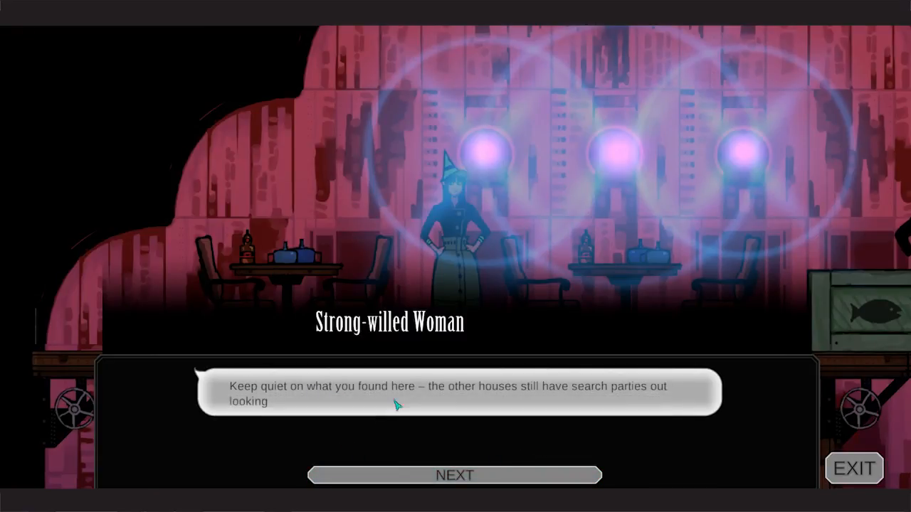
click(455, 475)
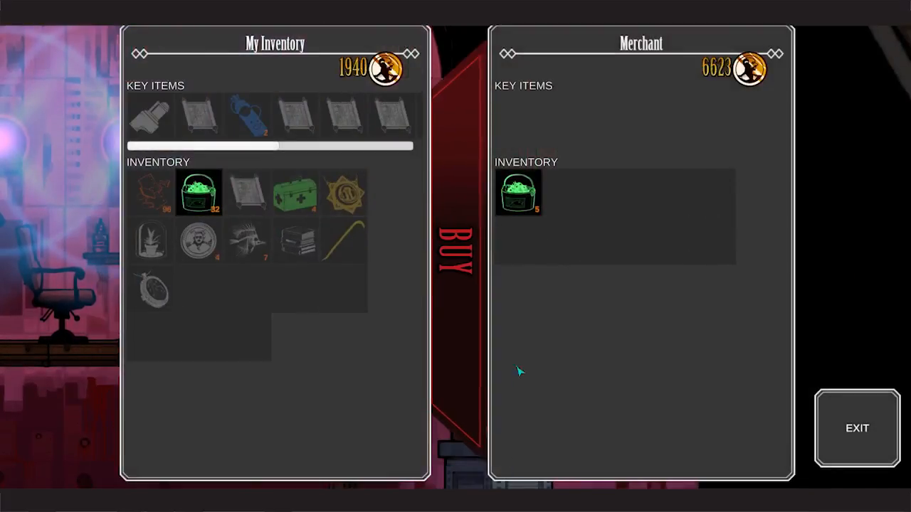
Sell a spare inventory item at the chosen quantity to the merchant and leave the trade screen.
click(199, 193)
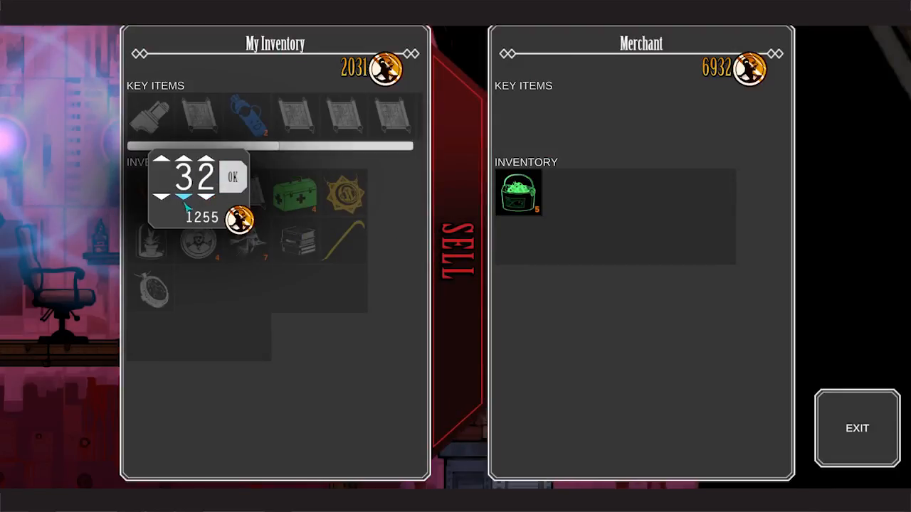
click(188, 195)
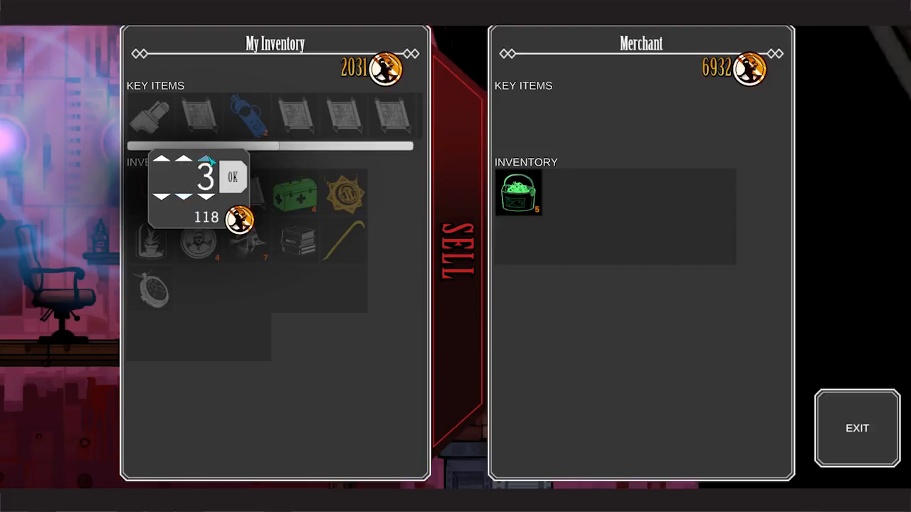
click(184, 156)
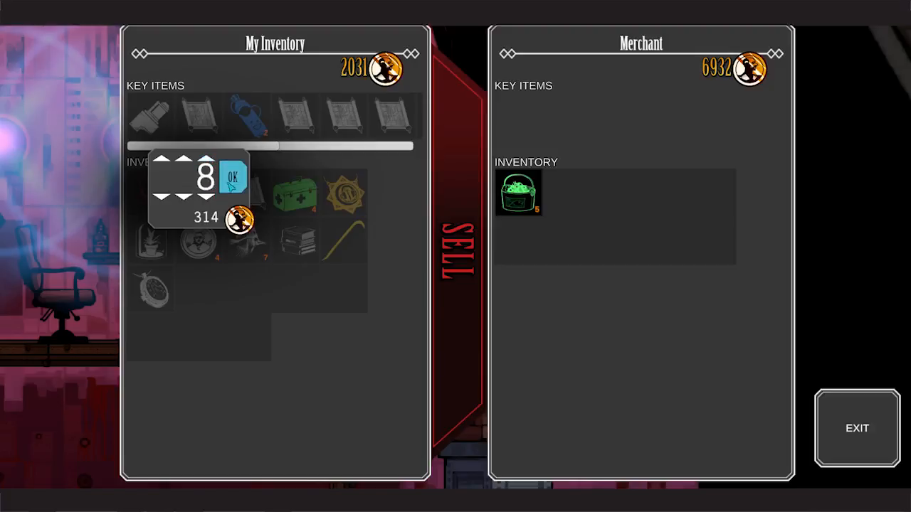
click(233, 176)
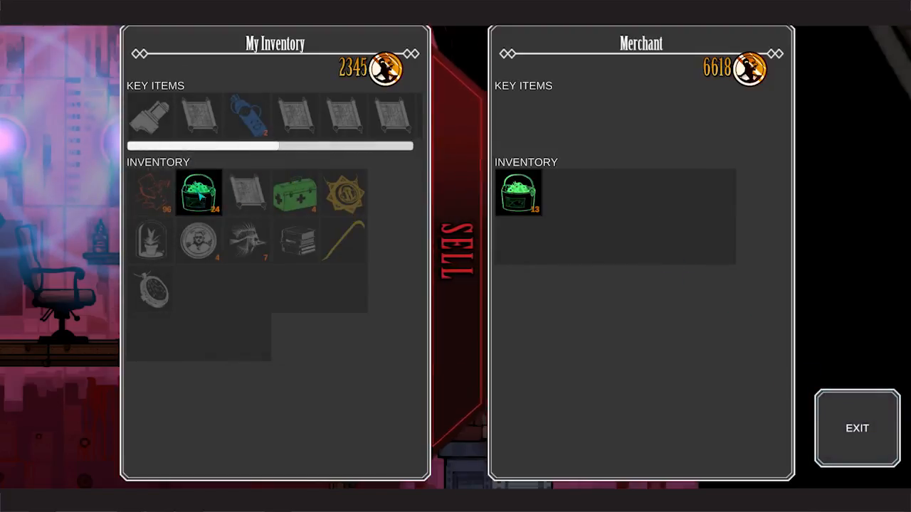
click(856, 427)
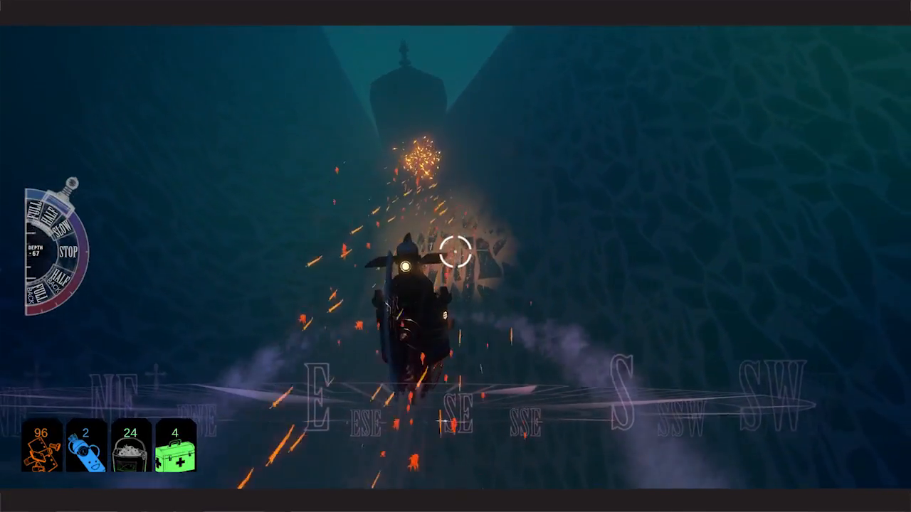
Review the Forgotten Fjords map and engine-part objectives, then resume sailing.
key(m)
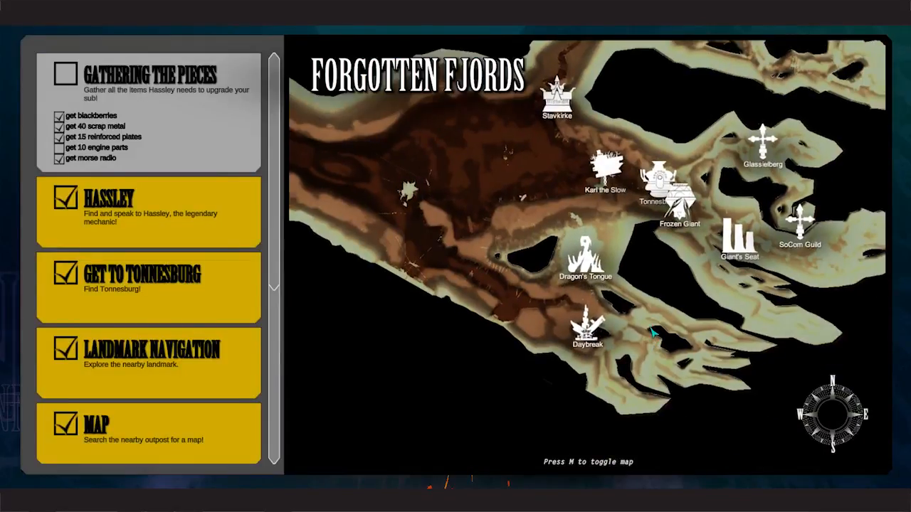
key(m)
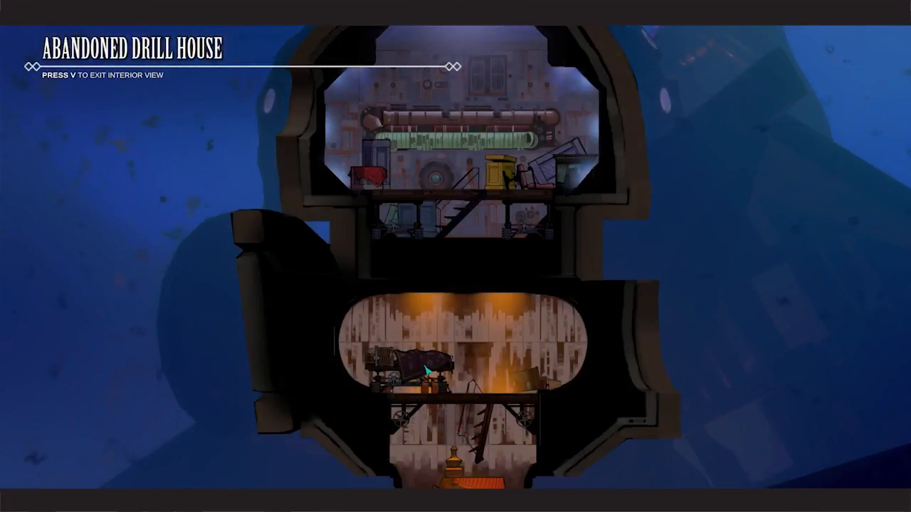
mouse_move(390, 222)
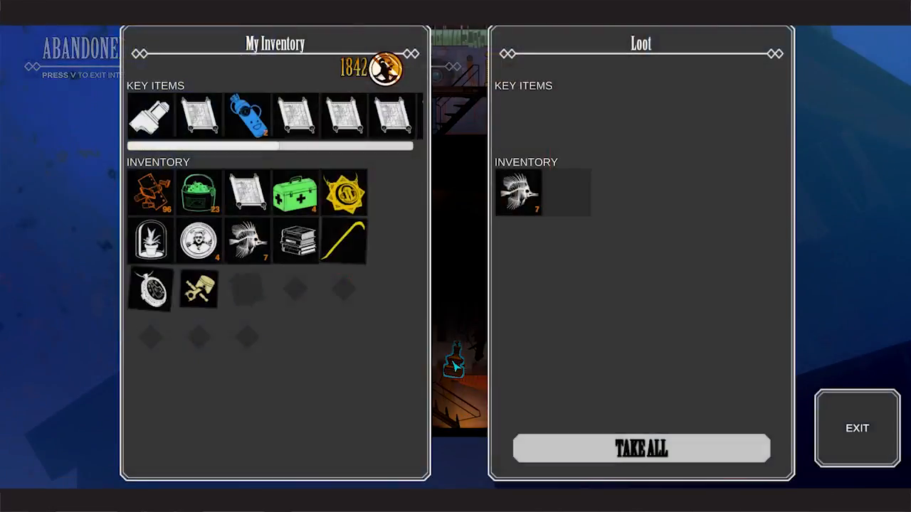
Take all the Abandoned Drill House loot into the inventory and leave the loot screen.
click(857, 427)
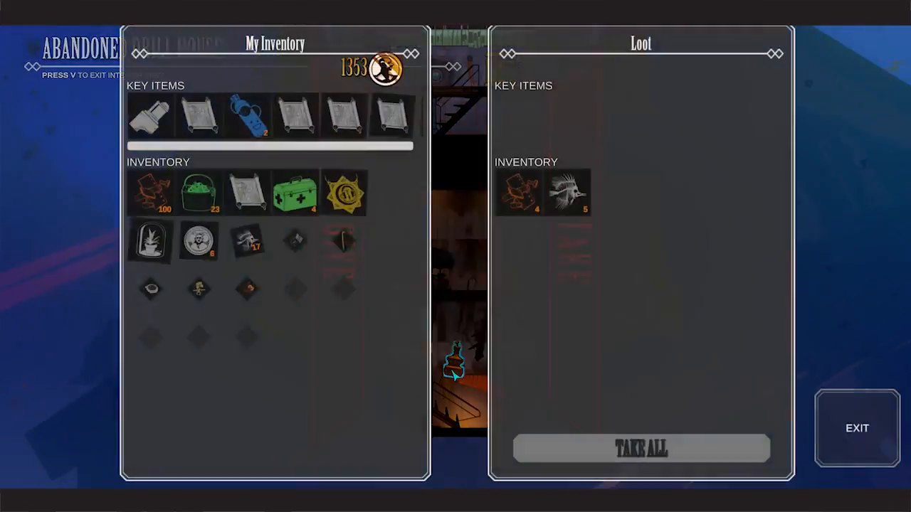
click(640, 448)
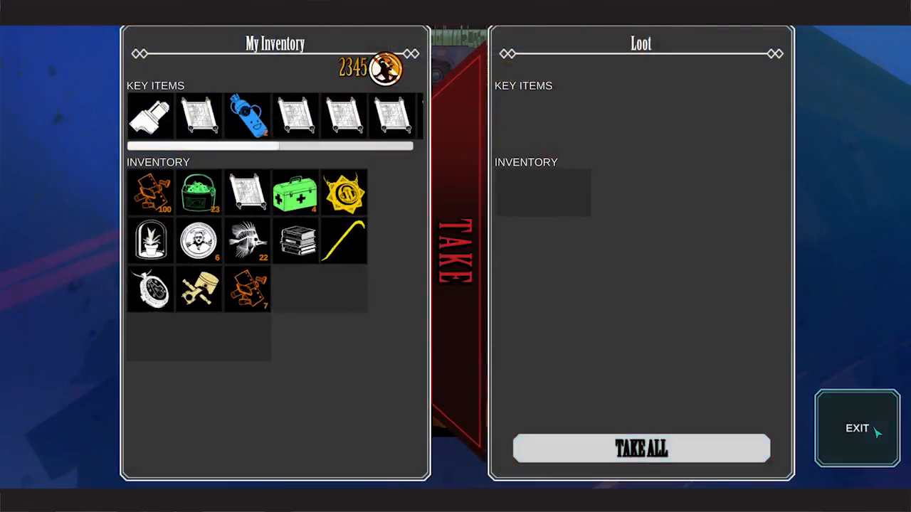
click(857, 427)
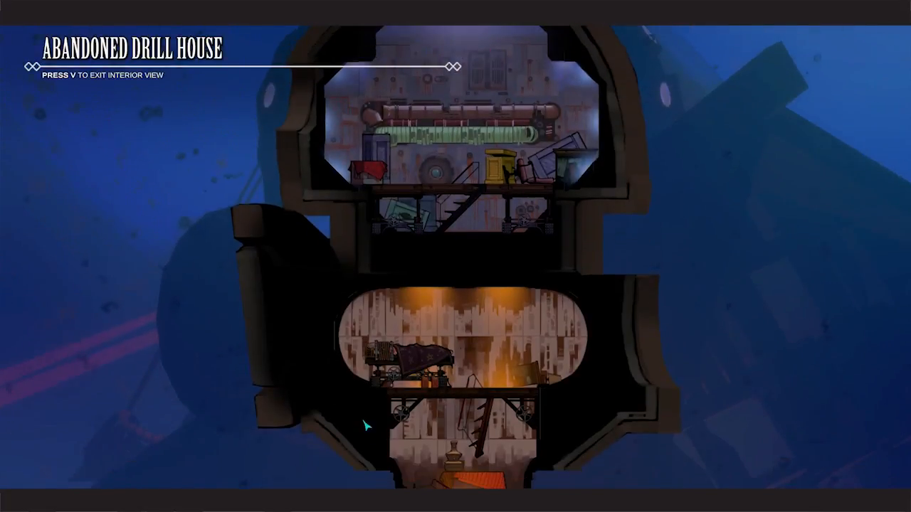
Exit the drill house interior view to continue sailing the dark fjord.
key(v)
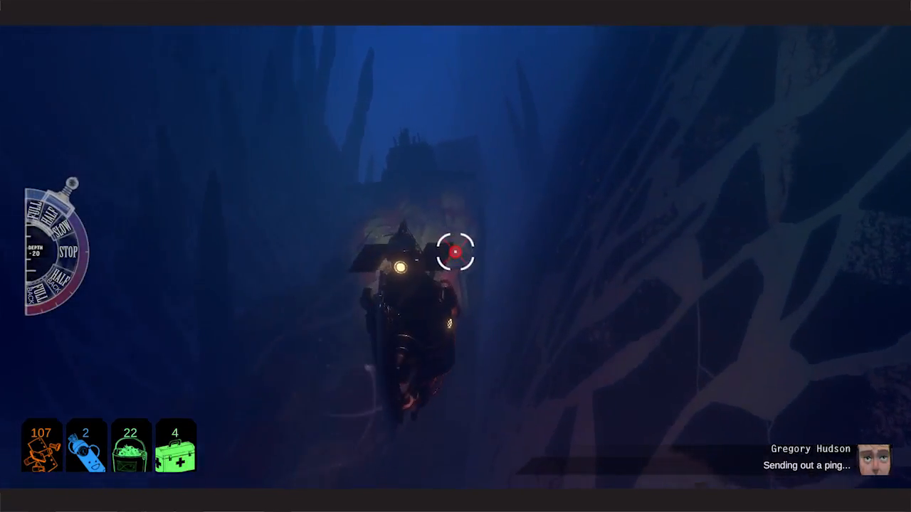
Glance at the Forgotten Fjords landmark map and return to piloting.
key(m)
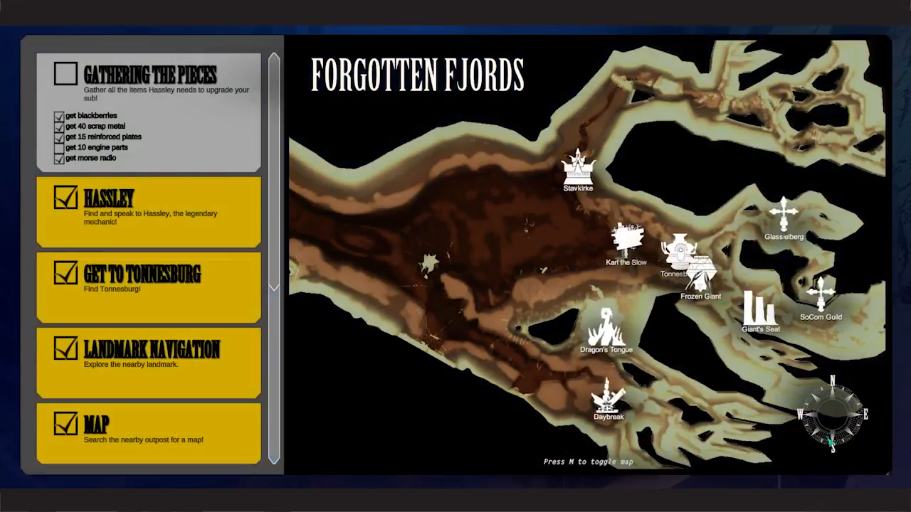
key(m)
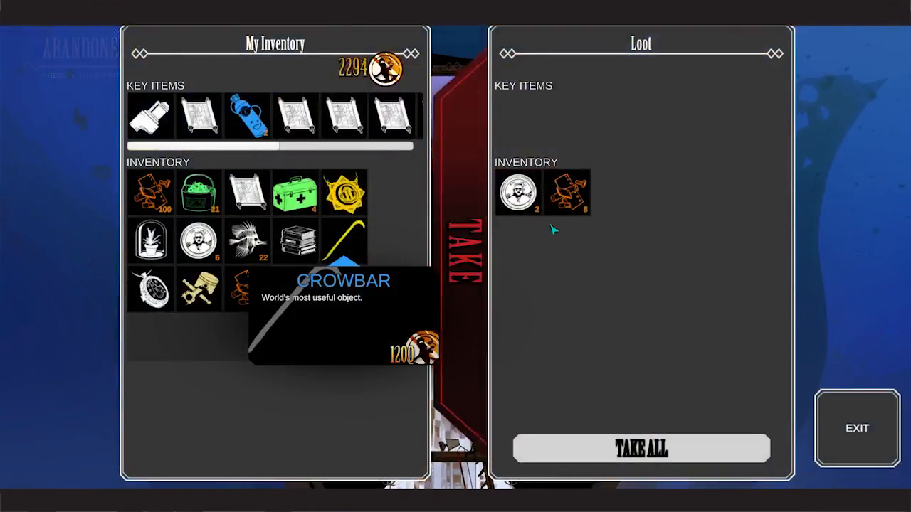
Grab an item and take all remaining Abandoned Drill Home loot.
click(857, 427)
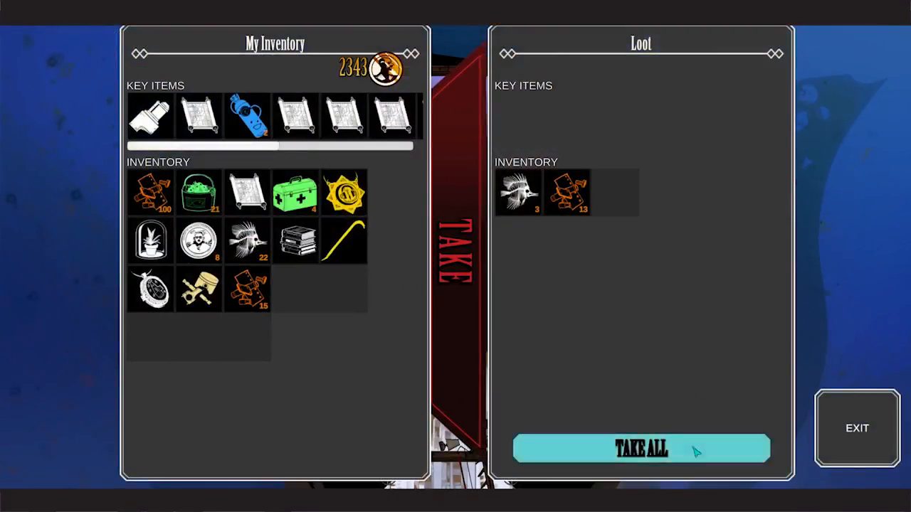
click(640, 447)
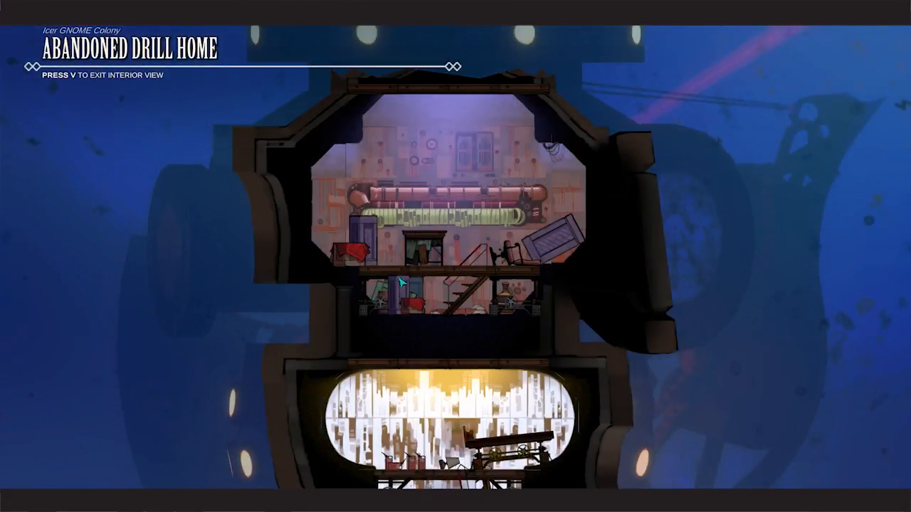
key(v)
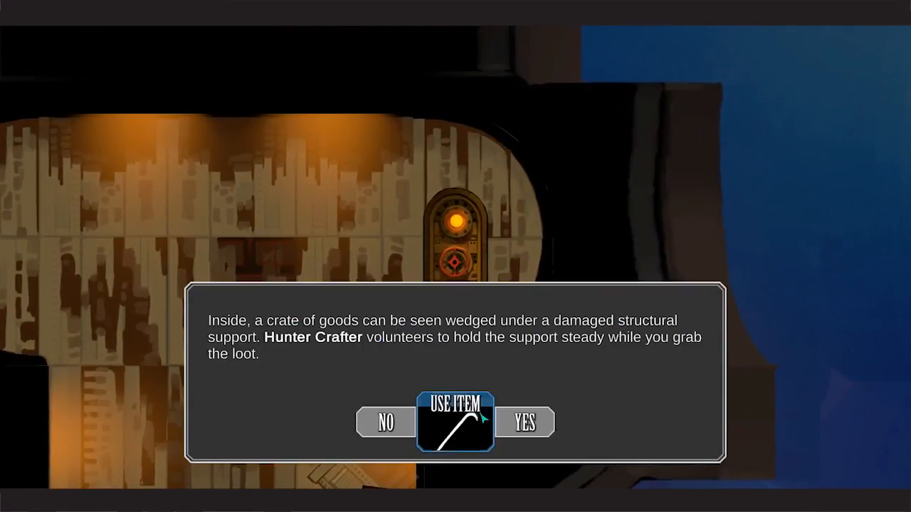
Accept holding the damaged support and take everything from the wedged crate.
click(455, 421)
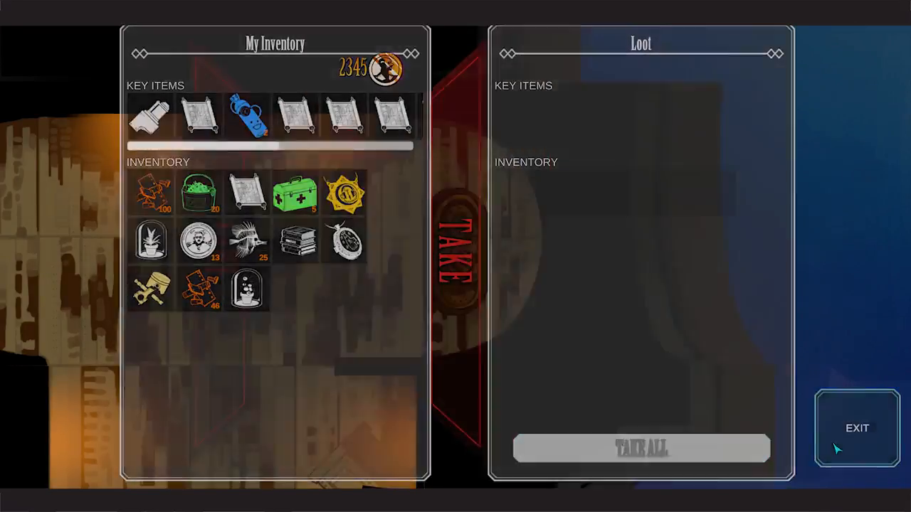
click(857, 427)
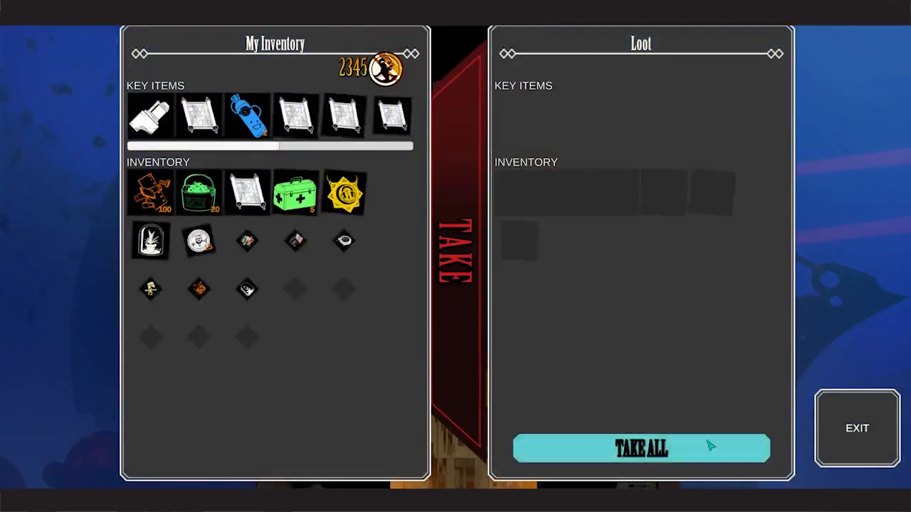
click(641, 447)
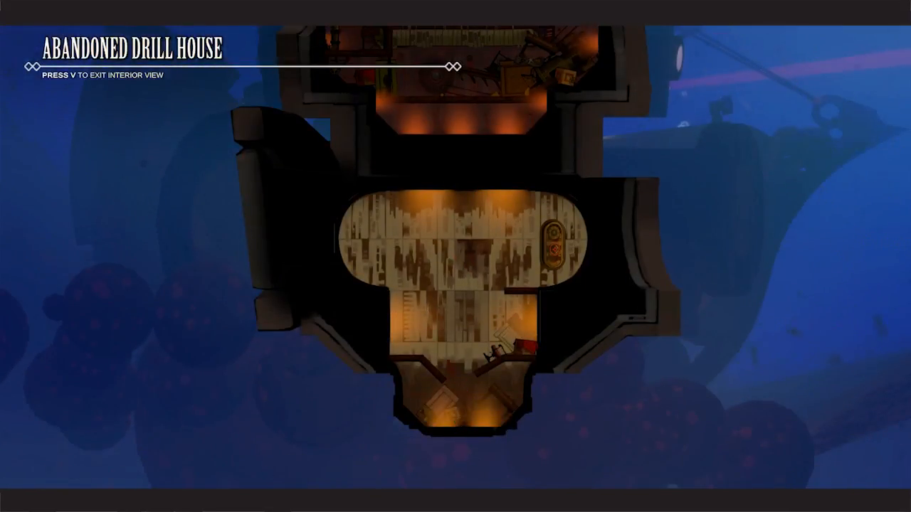
Leave the drill house interior, refill an air tank, and return to interior view.
key(v)
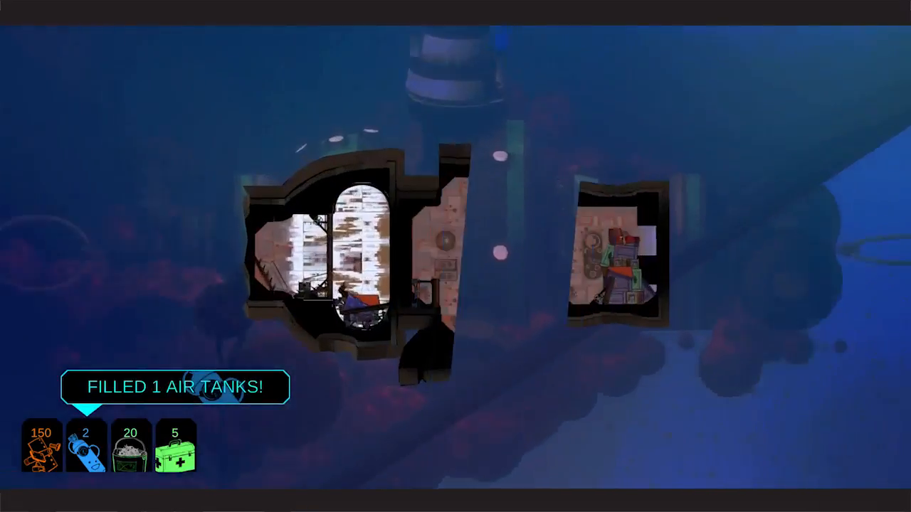
key(v)
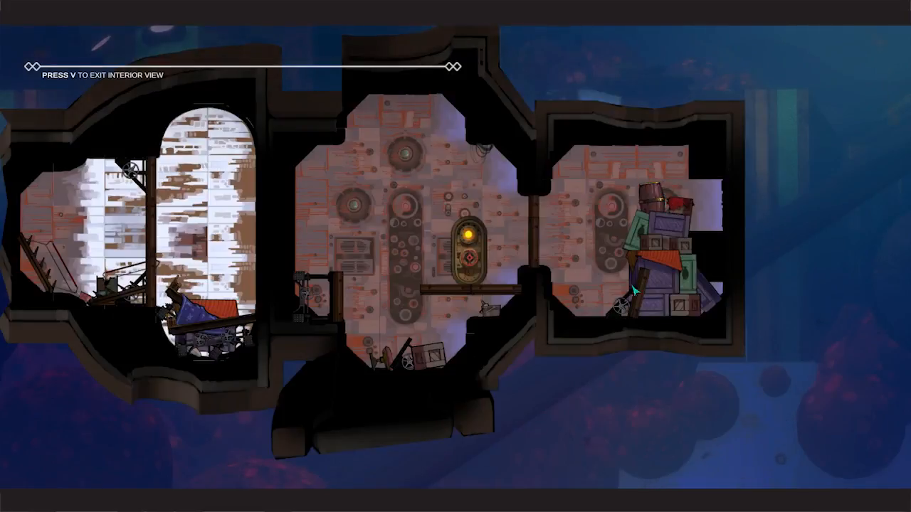
mouse_move(446, 304)
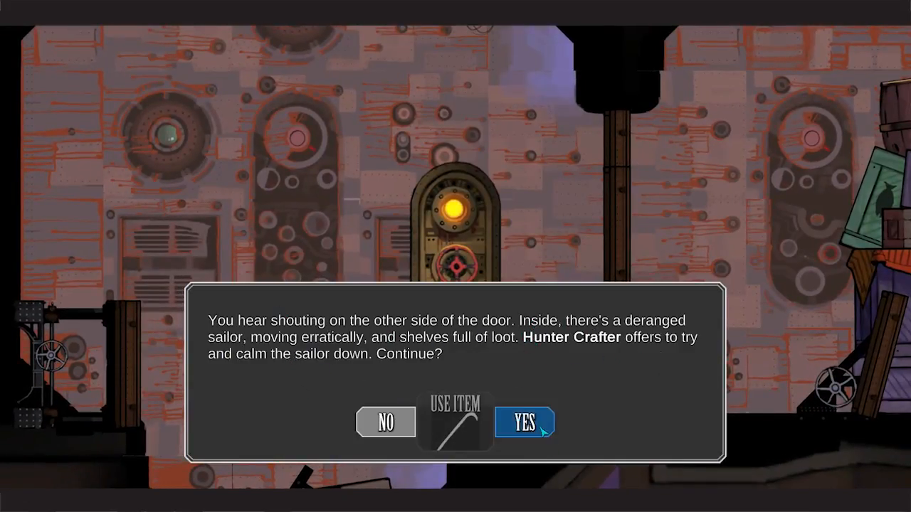
Answer Yes so Hunter Crafter calms the deranged sailor behind the door.
click(524, 421)
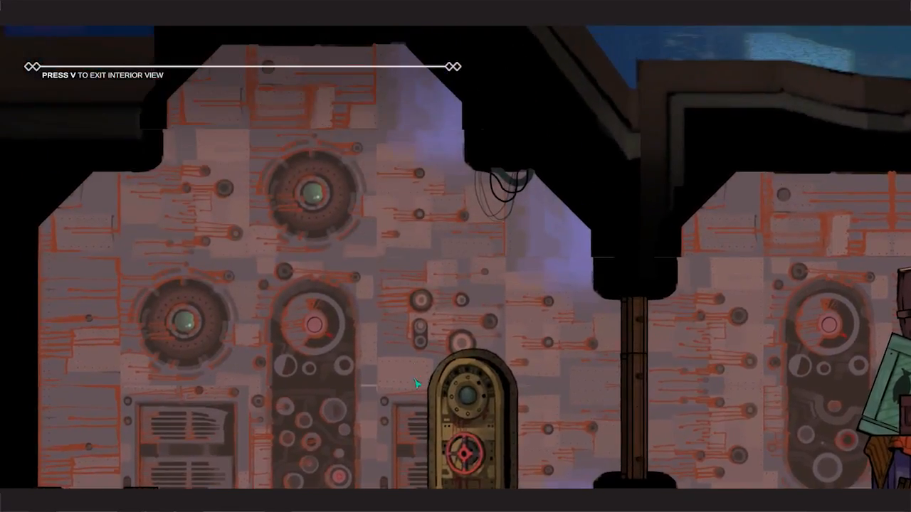
key(v)
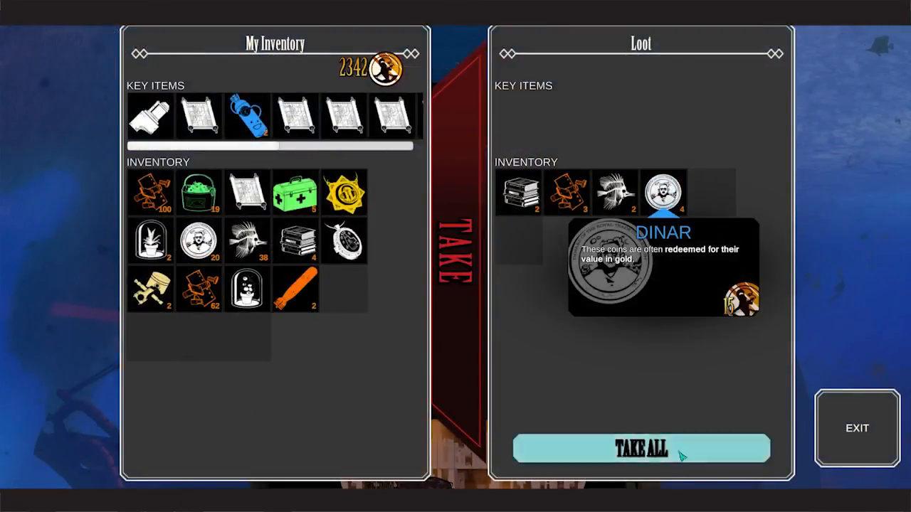
Take all the shelf loot, including the dinar coins, and return to the drill house.
click(857, 427)
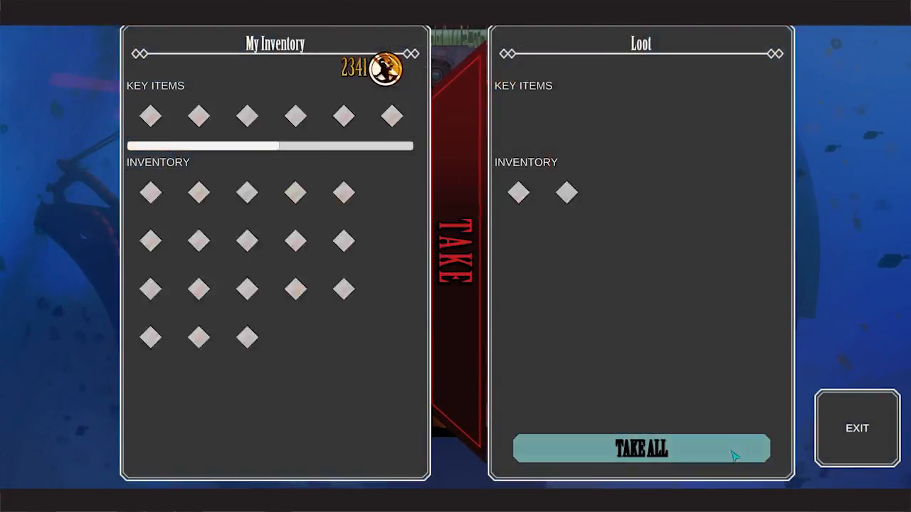
click(856, 427)
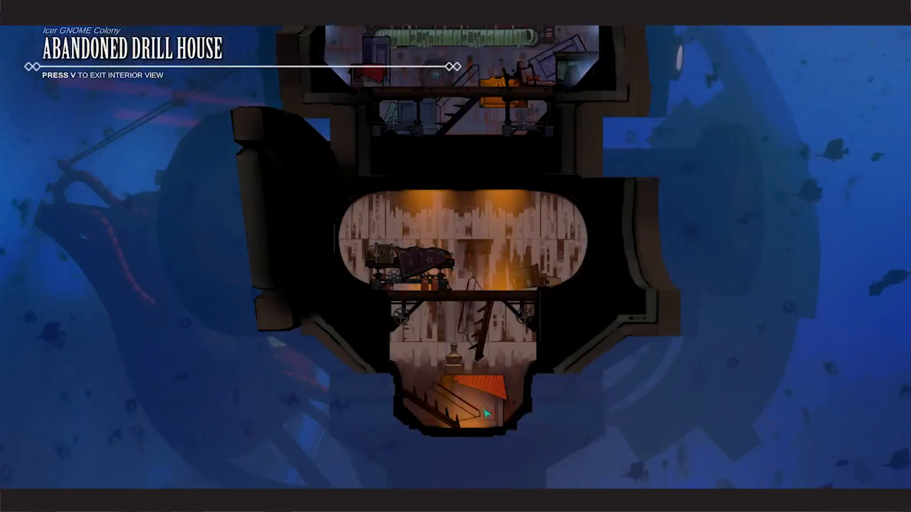
key(v)
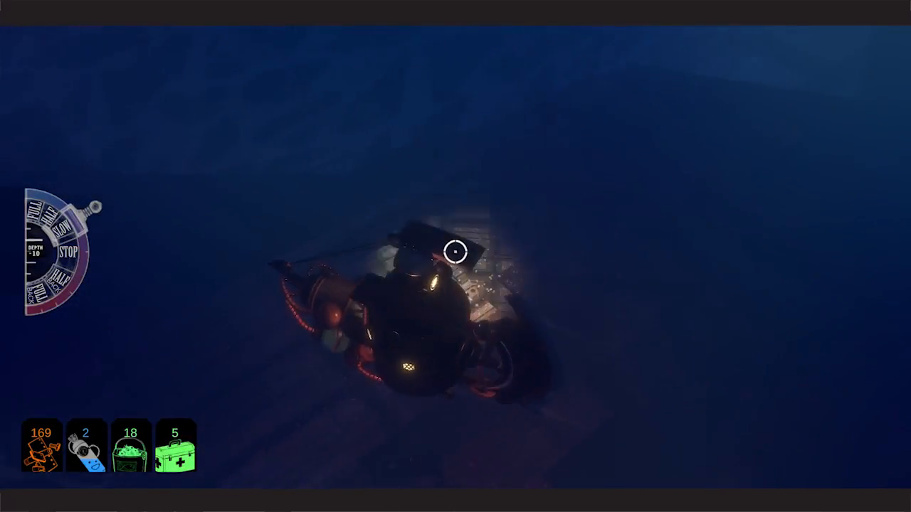
key(m)
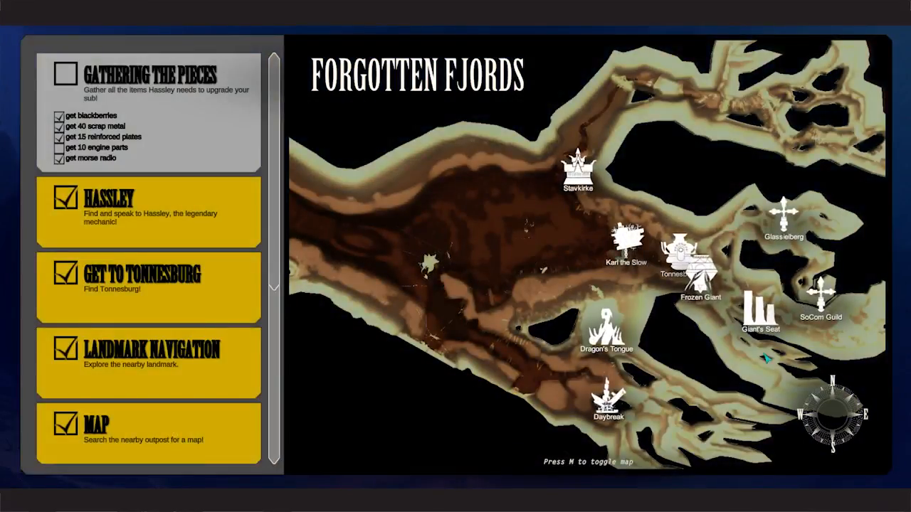
key(m)
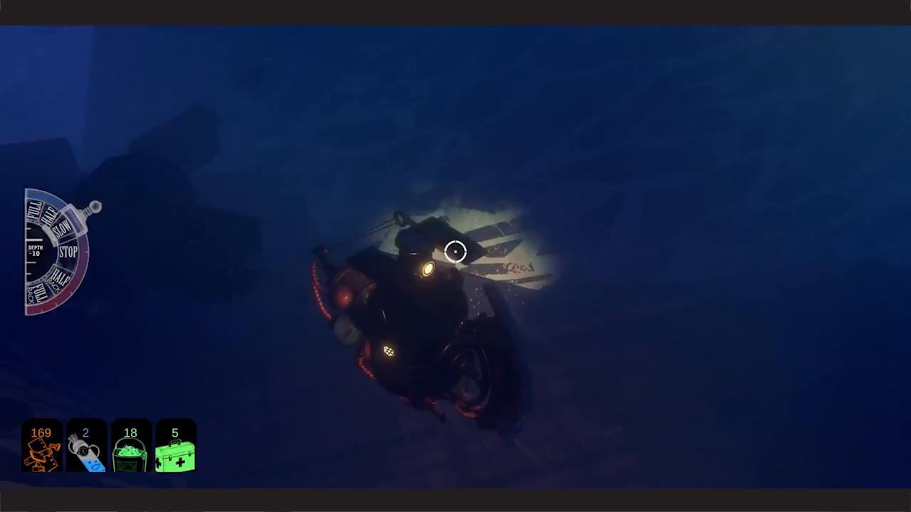